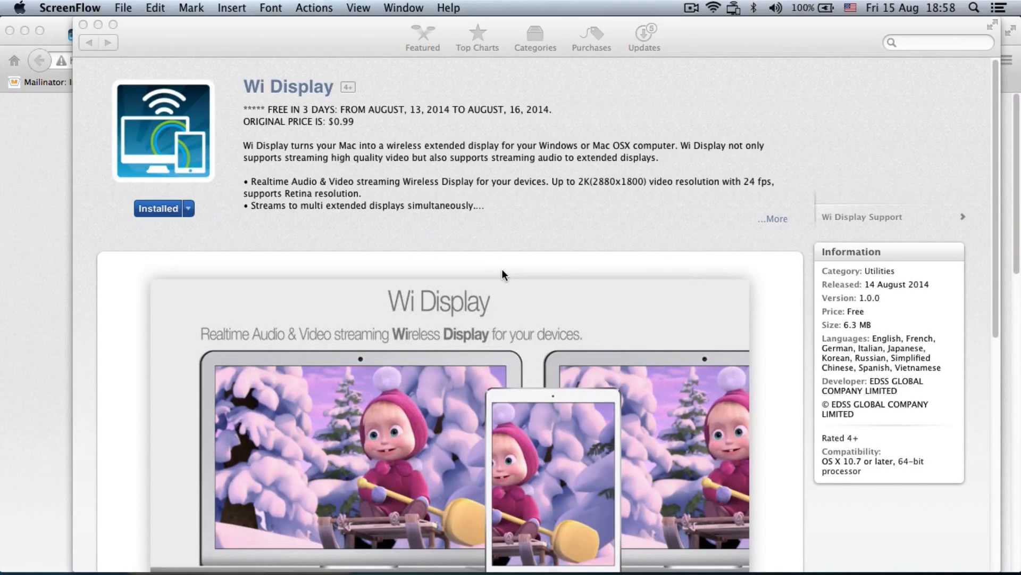
pyautogui.moveTo(329, 254)
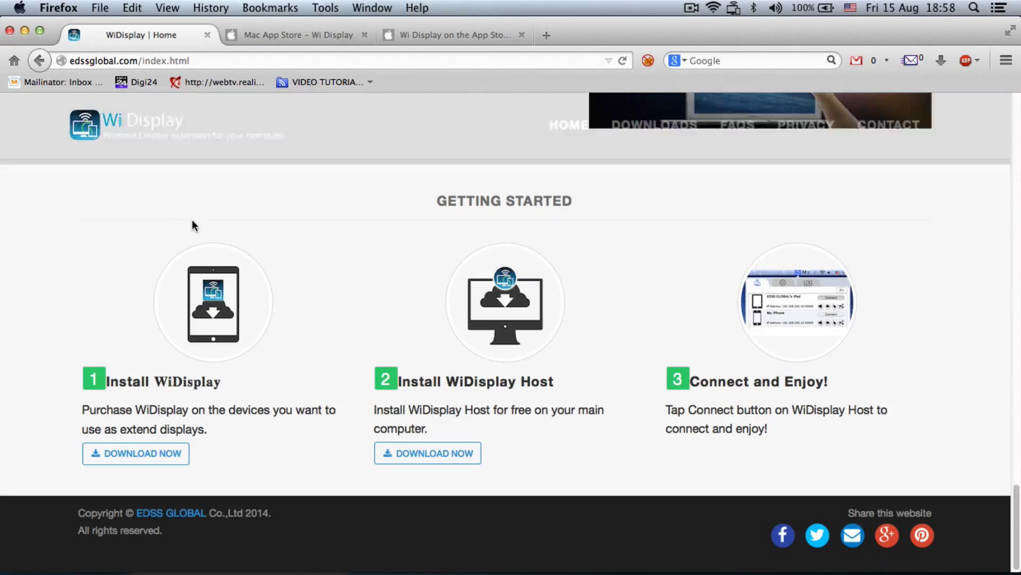
# Step: Return to the top of the Wi Display homepage and advance the carousel to 'Stream video & audio flawlessly'
pyautogui.scroll(3)
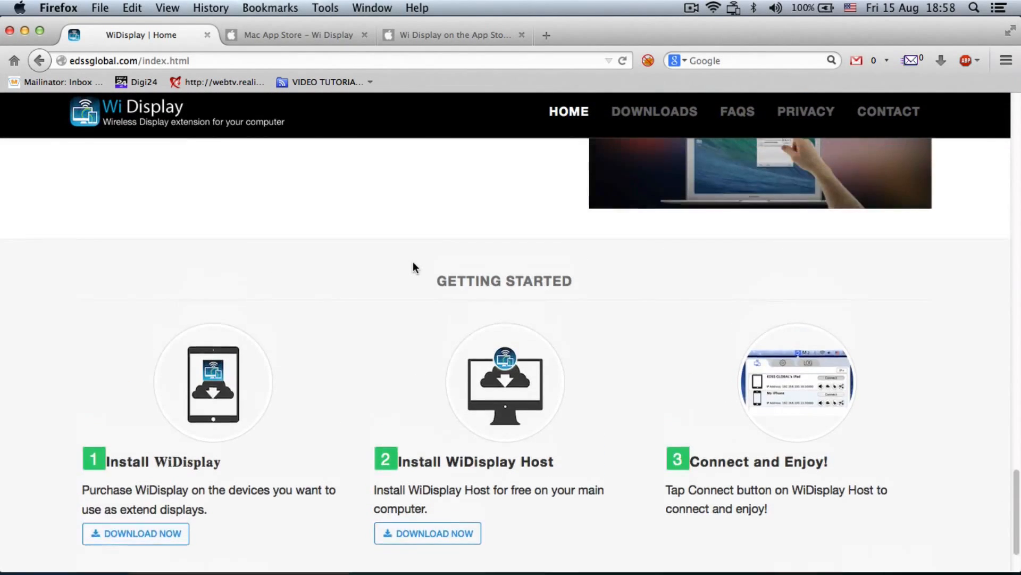
pyautogui.scroll(3)
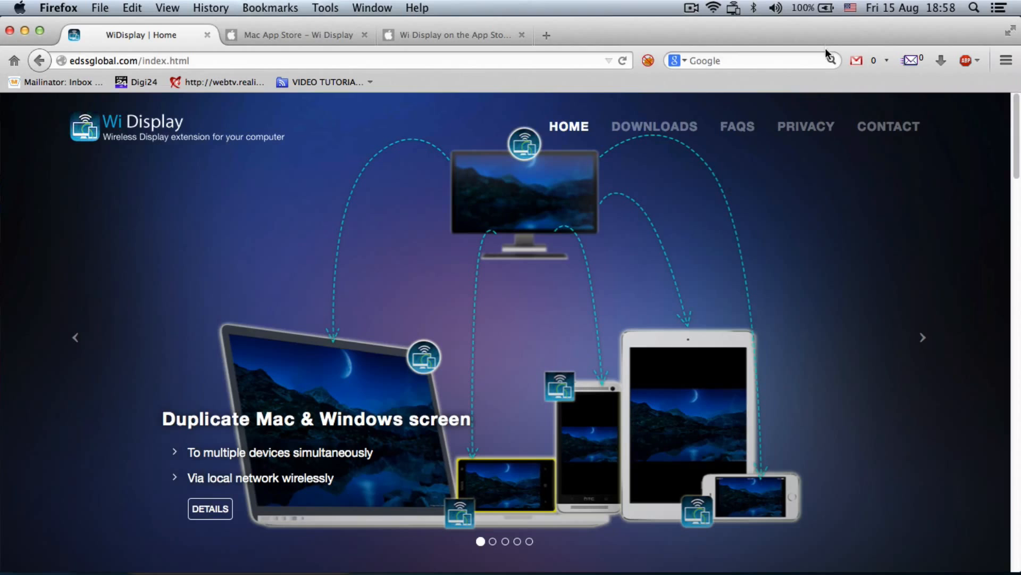
pyautogui.moveTo(636, 411)
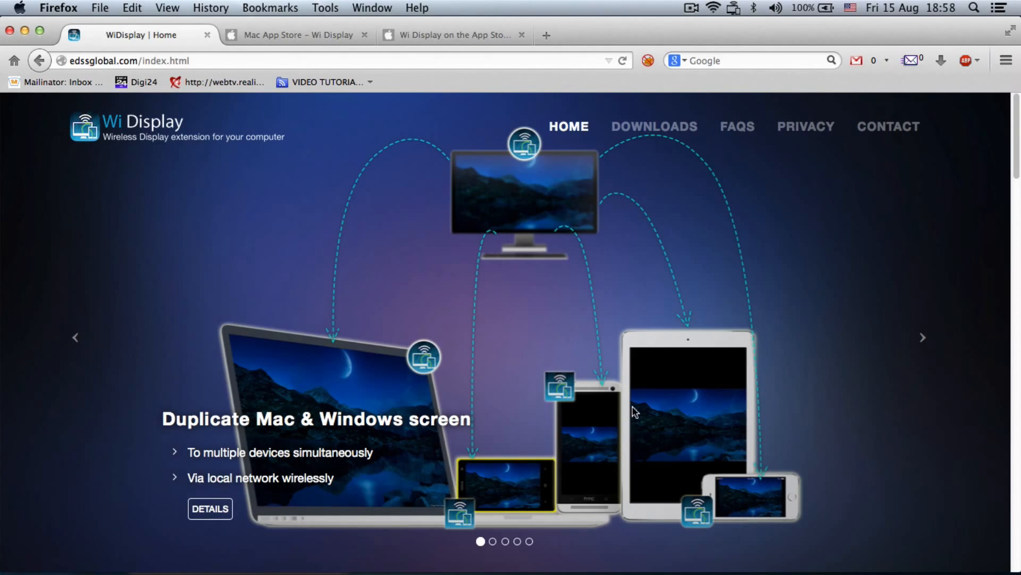
pyautogui.click(922, 337)
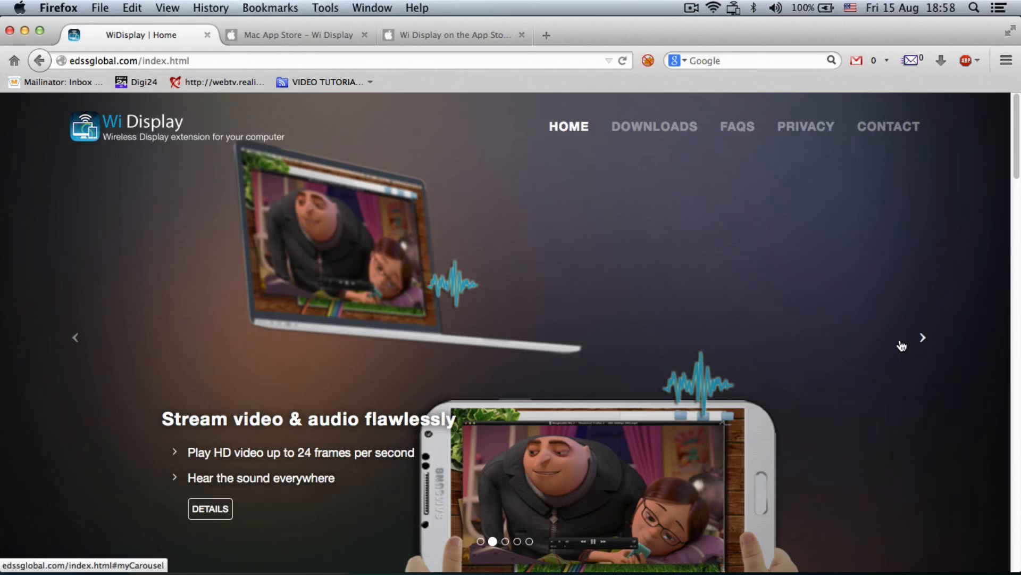
pyautogui.scroll(-3)
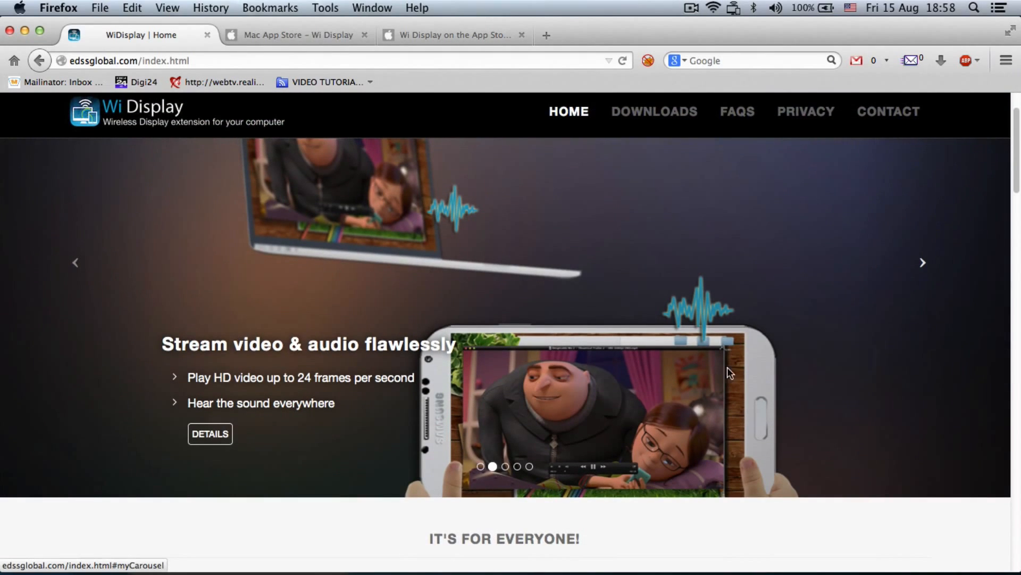
pyautogui.moveTo(694, 365)
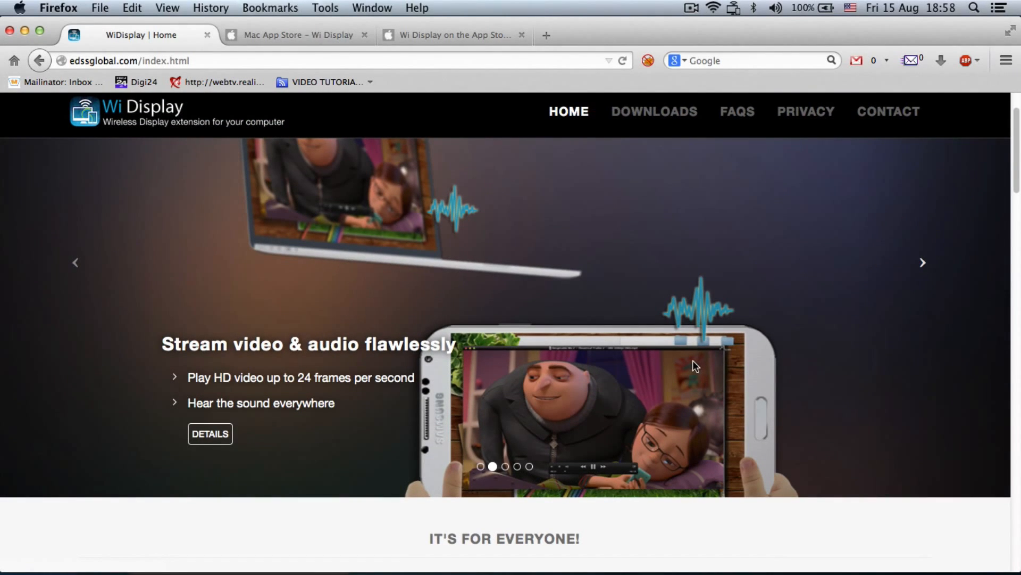
pyautogui.moveTo(830, 332)
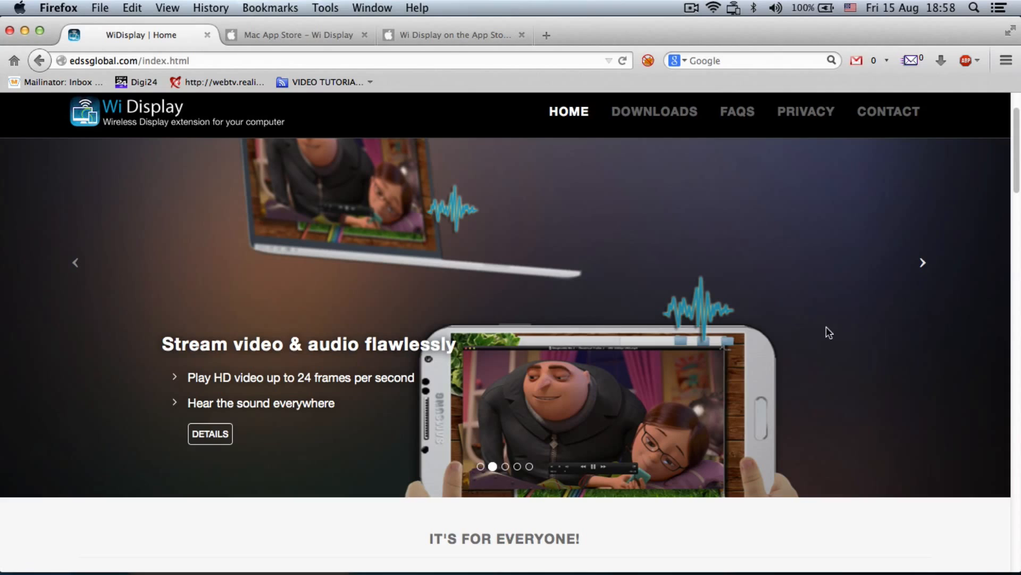
# Step: Go to the Downloads page and expand the WI DISPLAY HOST section with Mac and Windows versions
pyautogui.click(653, 111)
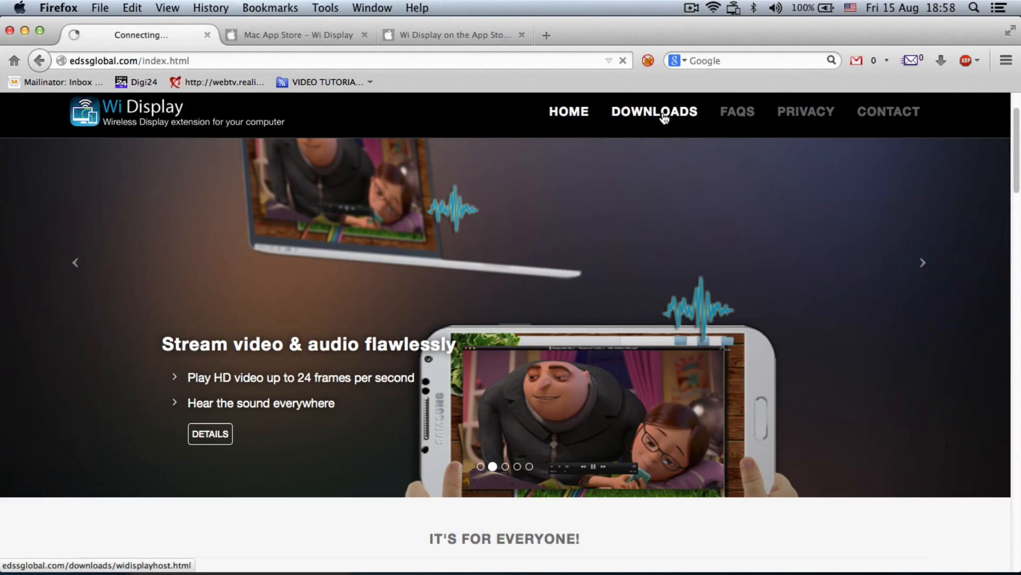
pyautogui.click(653, 111)
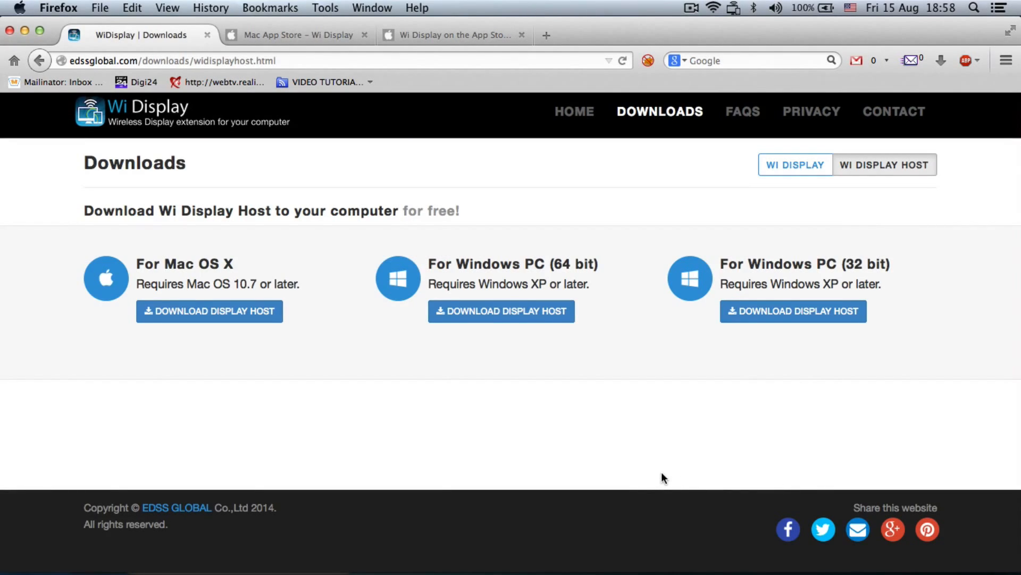
pyautogui.moveTo(795, 165)
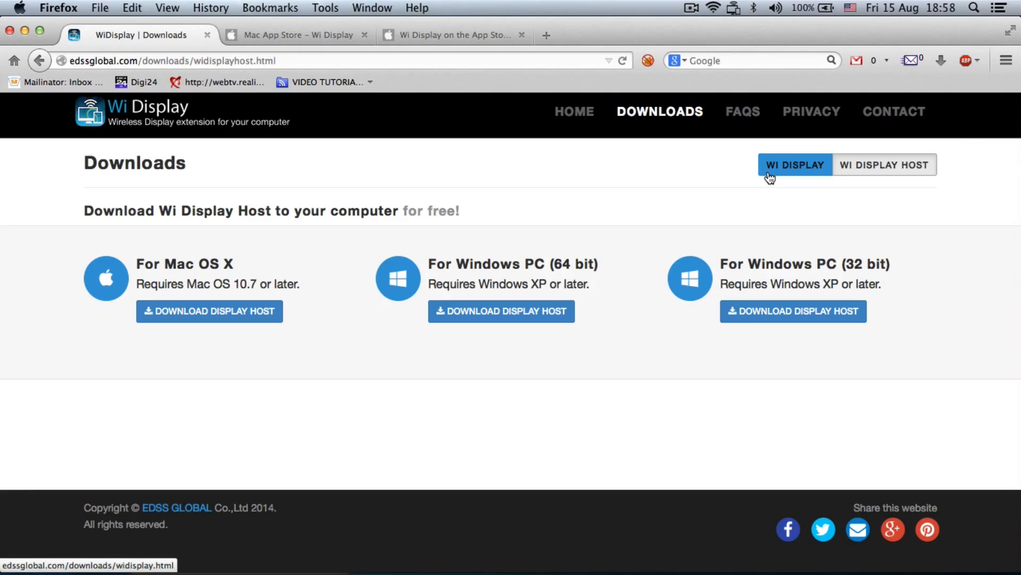
pyautogui.click(884, 165)
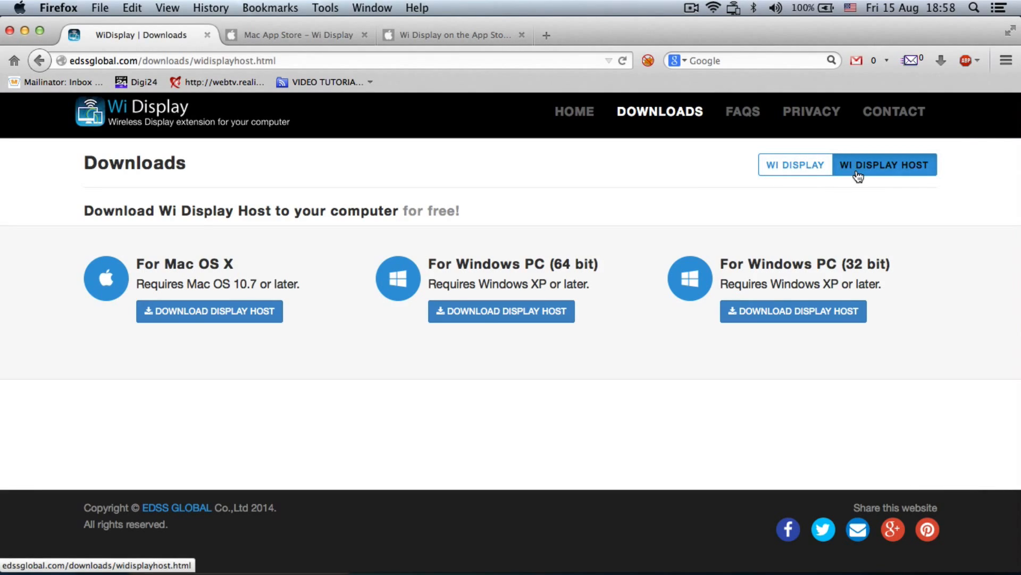
pyautogui.moveTo(828, 180)
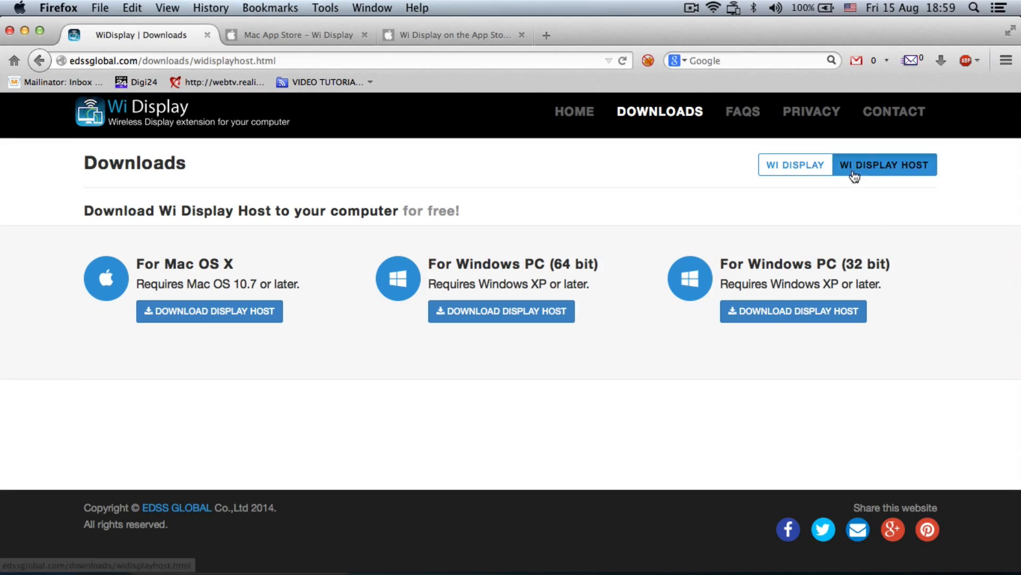
pyautogui.click(732, 8)
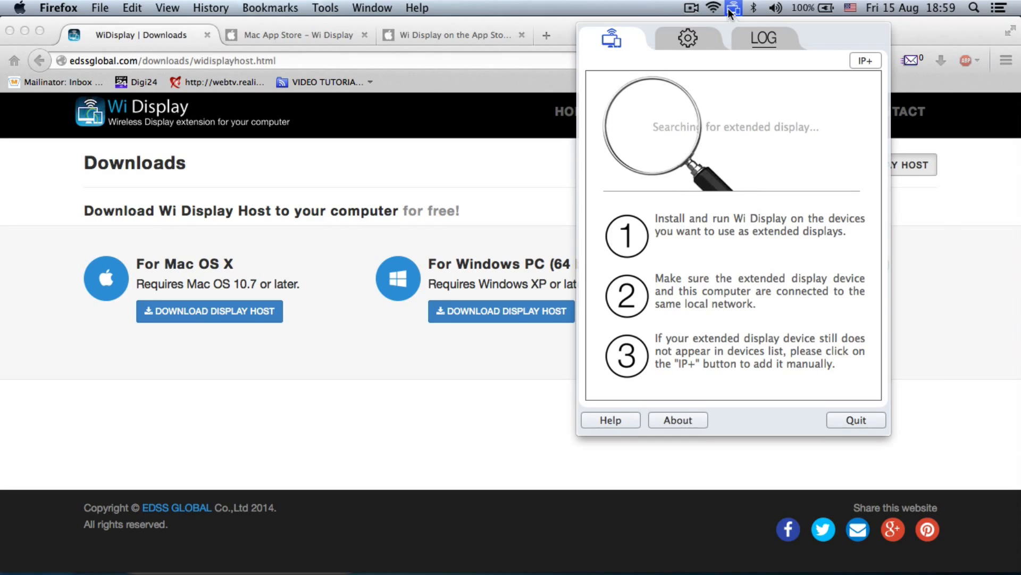
pyautogui.moveTo(611, 555)
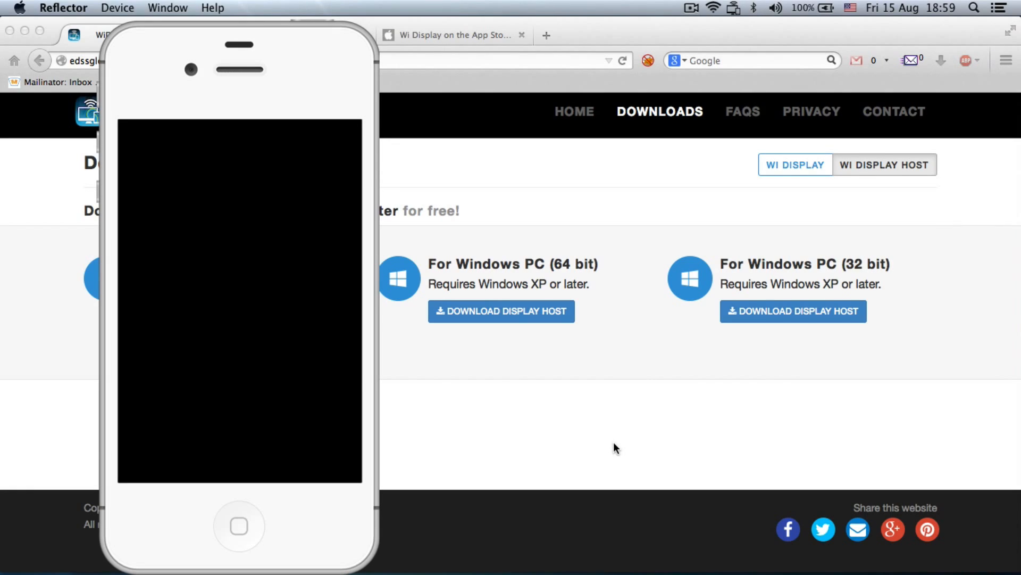
pyautogui.moveTo(150, 7)
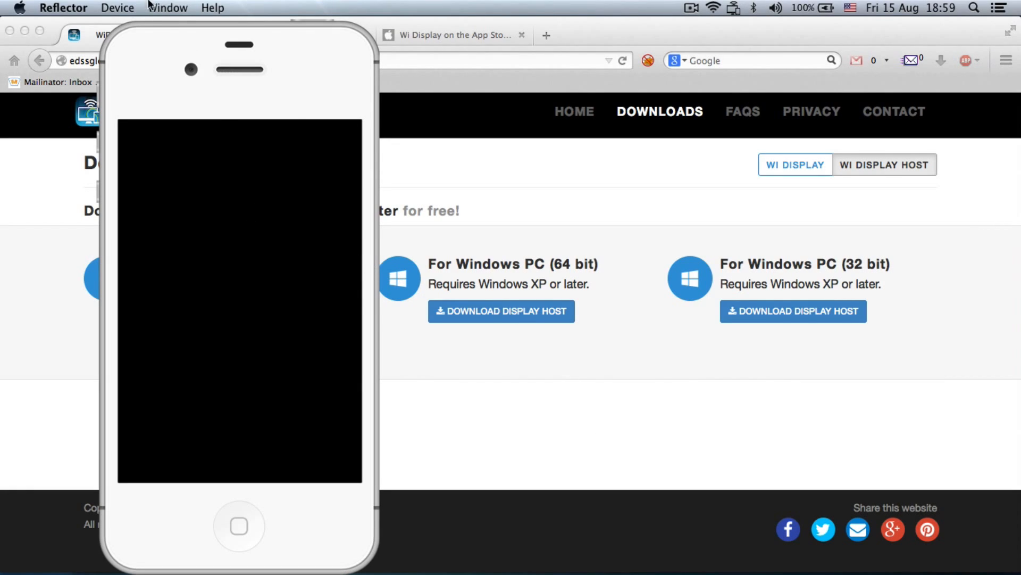
# Step: Hide the blank Reflector mirror window from the Reflector menu bar
pyautogui.click(63, 7)
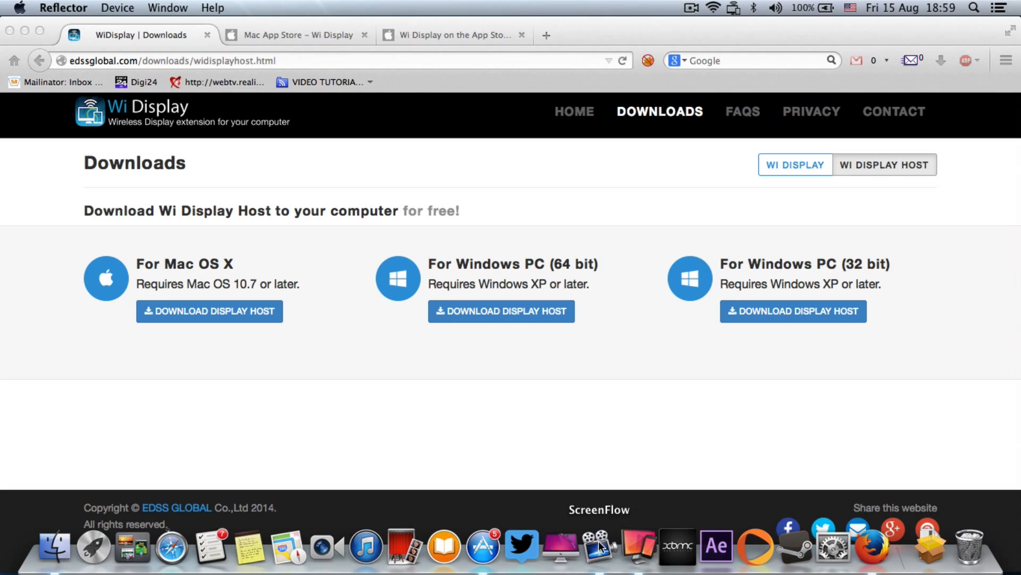
pyautogui.moveTo(644, 546)
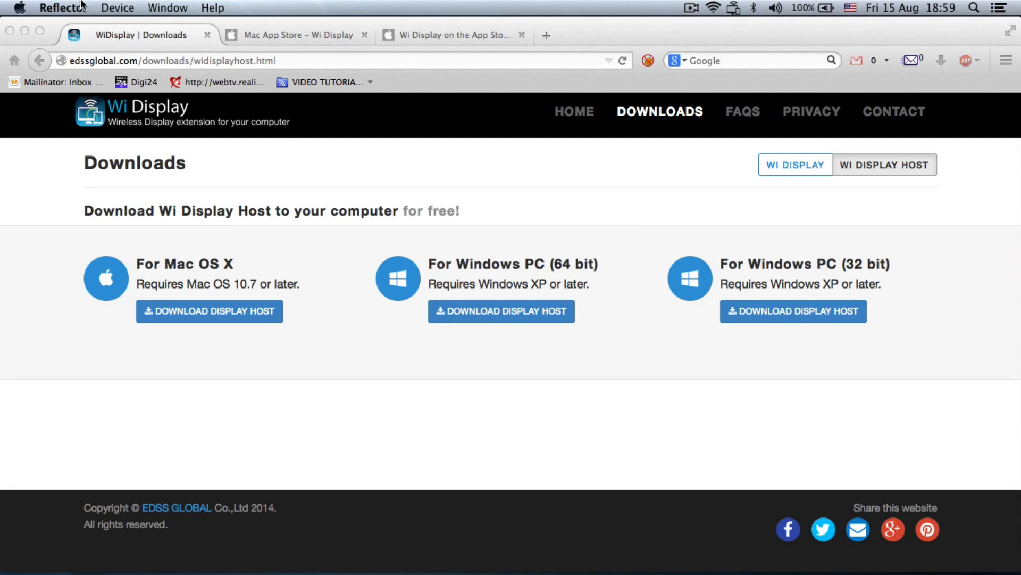
pyautogui.moveTo(409, 183)
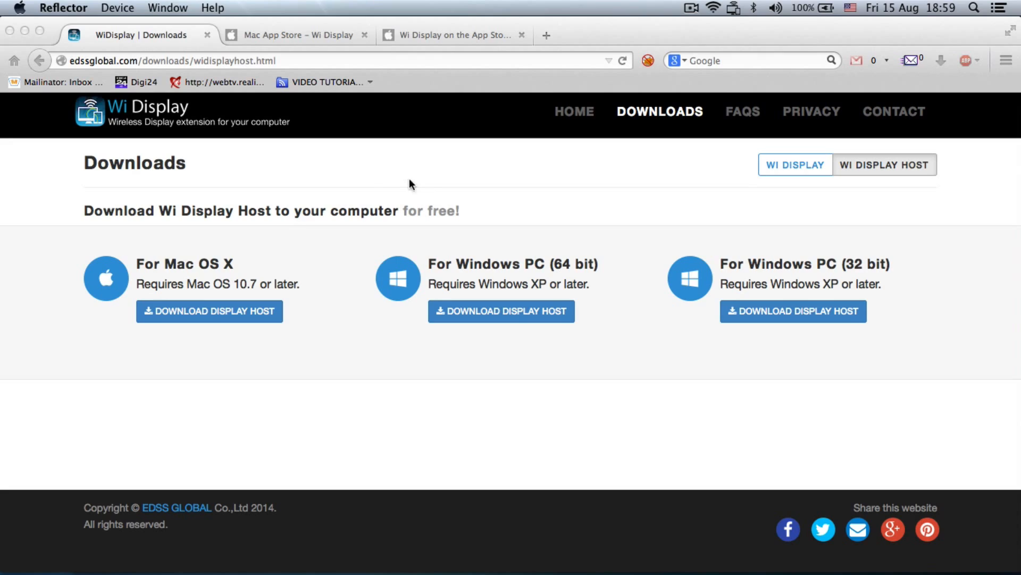
pyautogui.moveTo(501, 217)
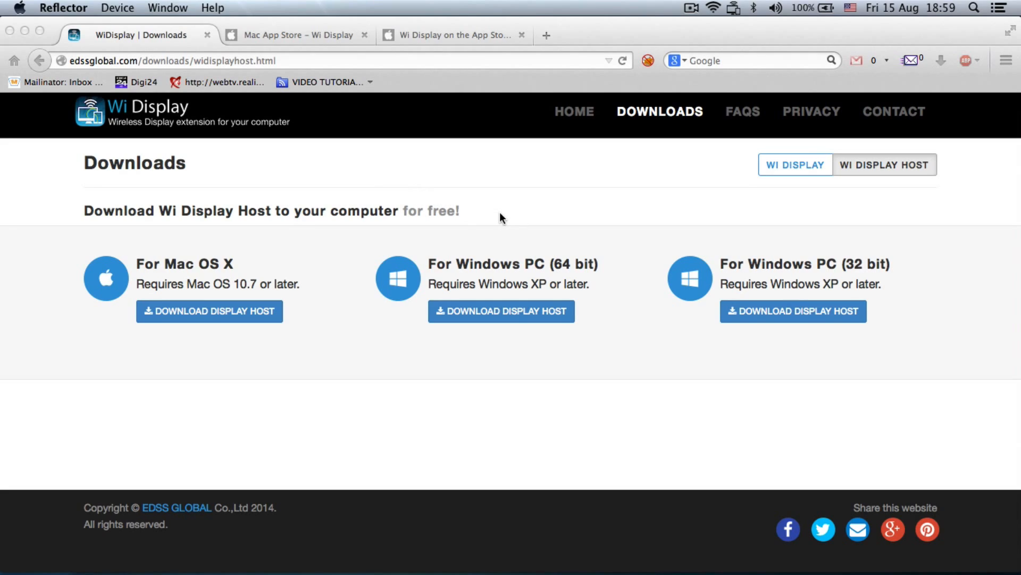
pyautogui.moveTo(593, 143)
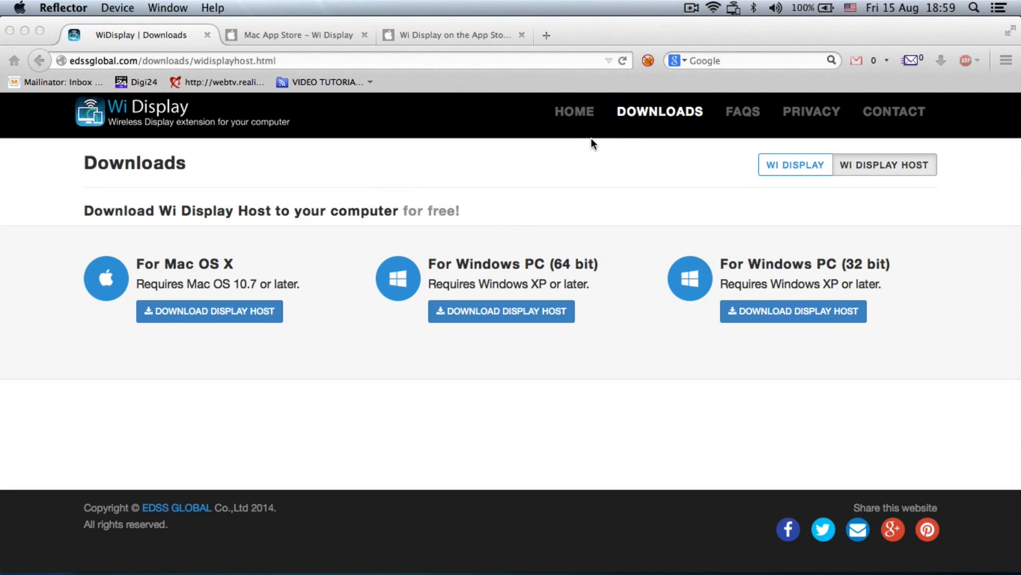
pyautogui.moveTo(711, 237)
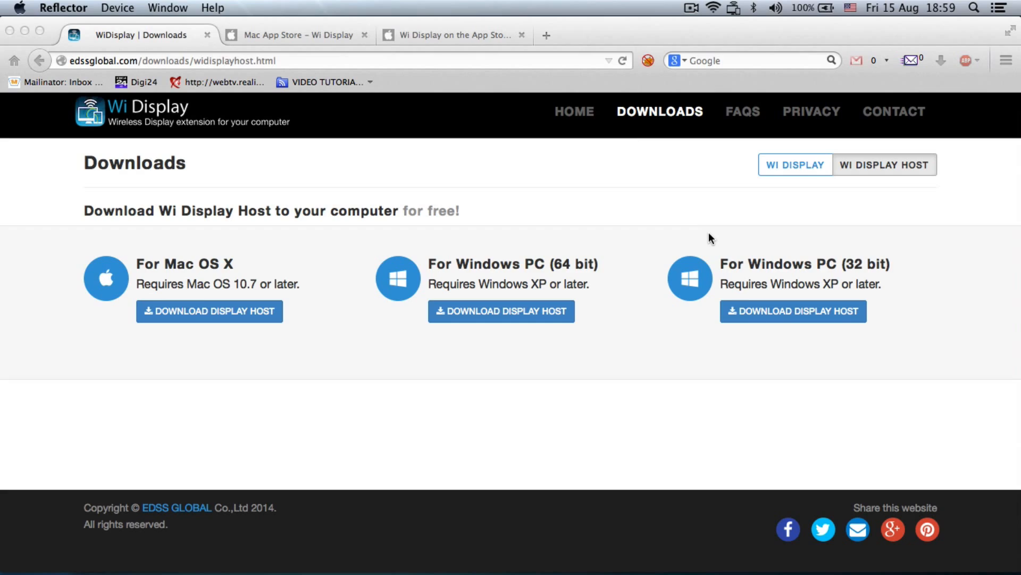
pyautogui.moveTo(162, 276)
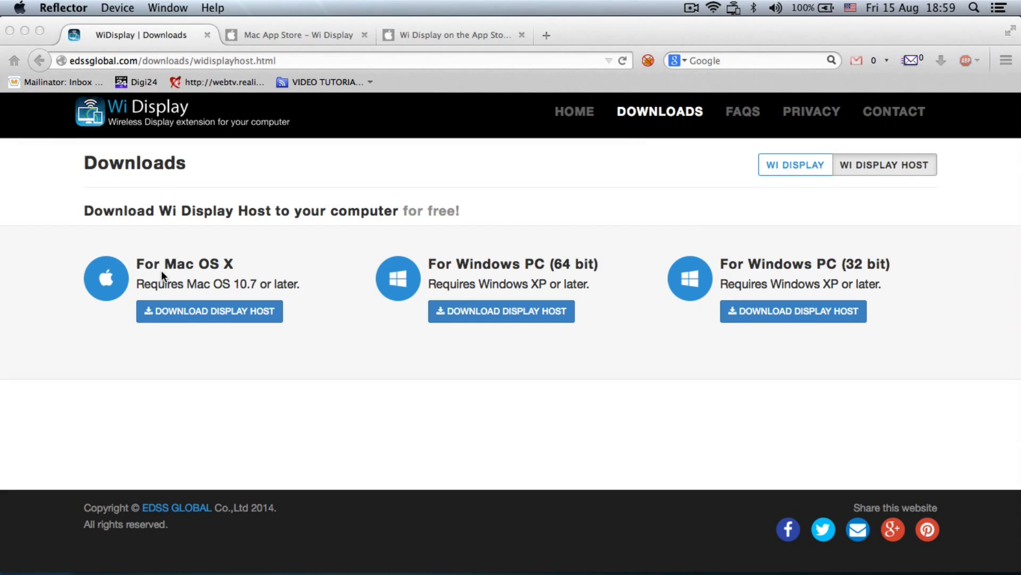
pyautogui.moveTo(543, 259)
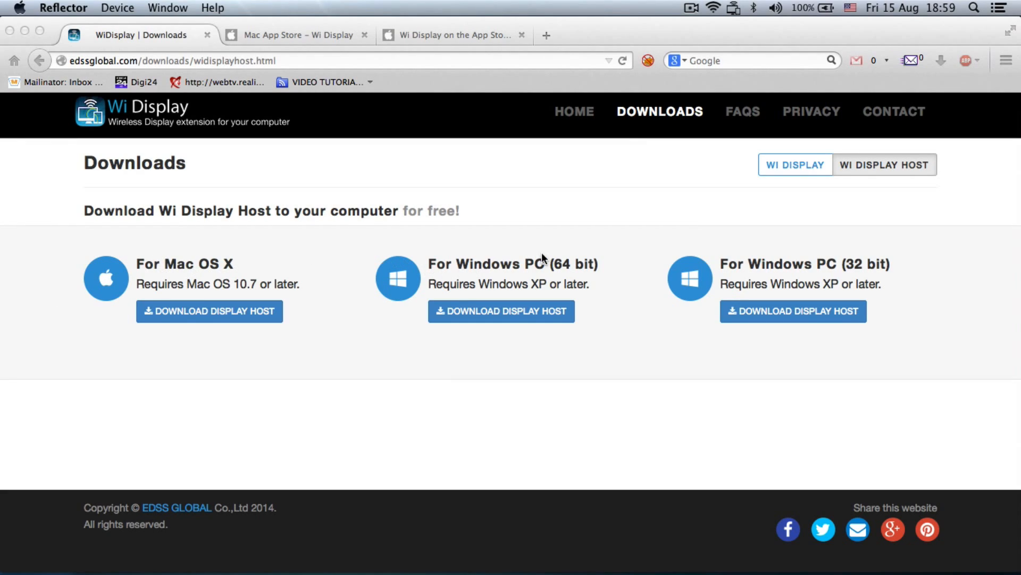
pyautogui.moveTo(448, 297)
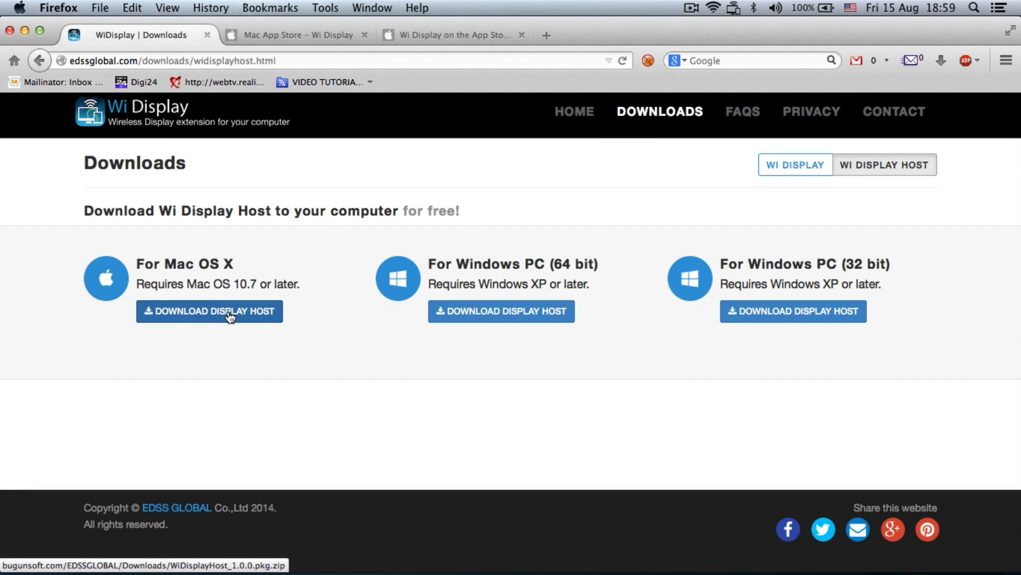
pyautogui.moveTo(533, 303)
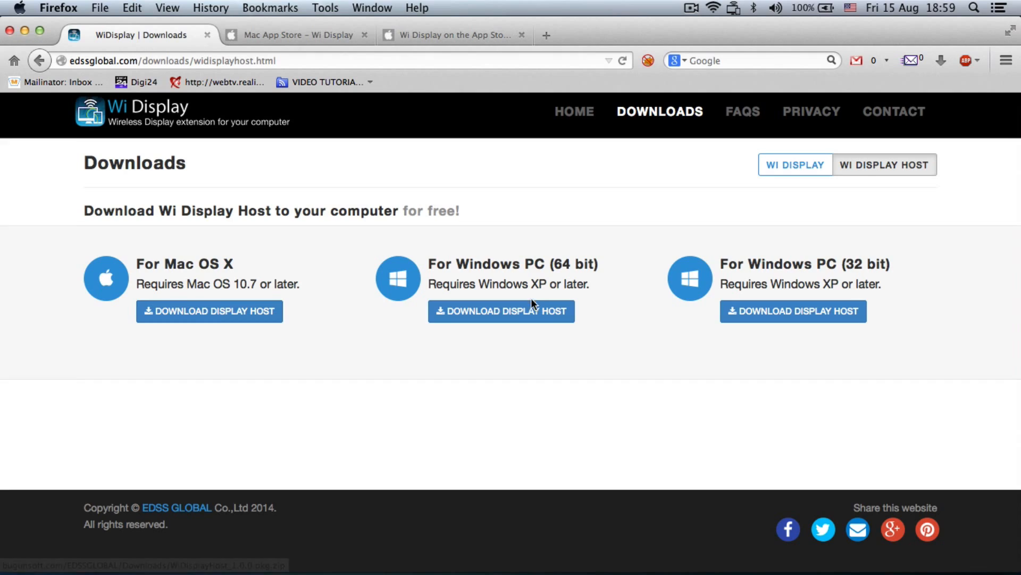
pyautogui.moveTo(501, 311)
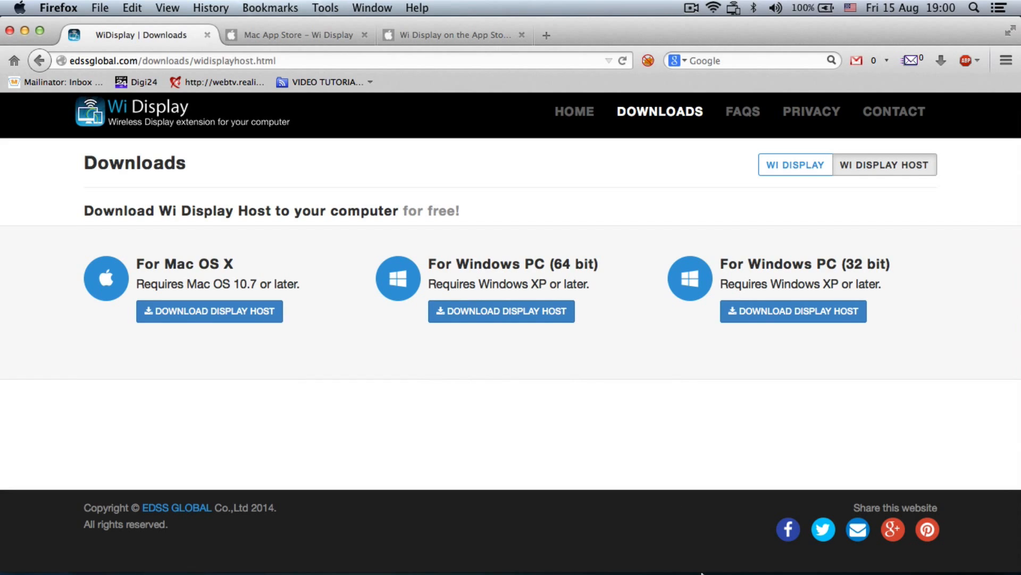
# Step: Launch Reflector from the Dock to receive the iPhone's AirPlay mirroring to the iMac
pyautogui.click(735, 8)
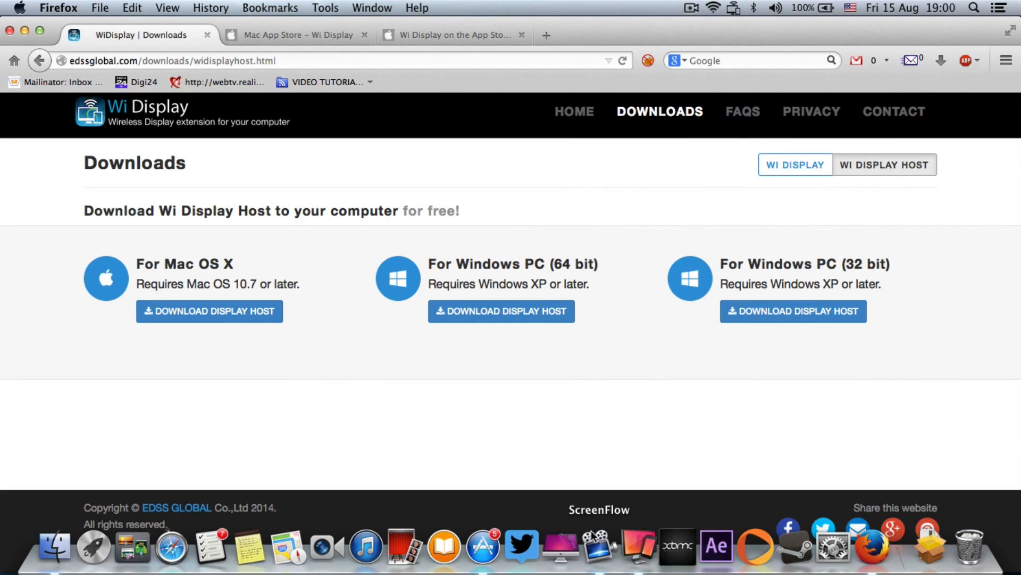
pyautogui.moveTo(637, 553)
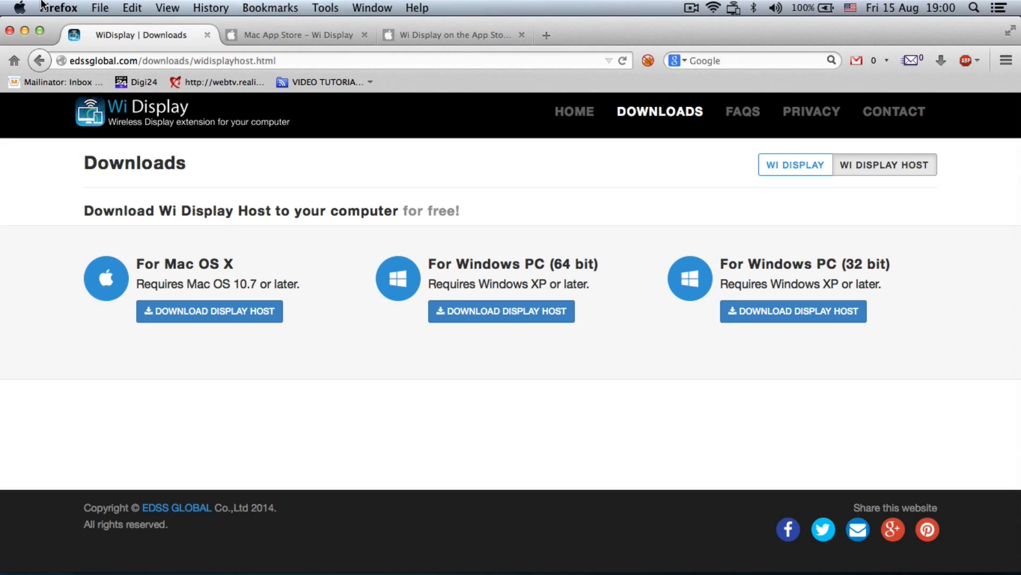
pyautogui.moveTo(641, 549)
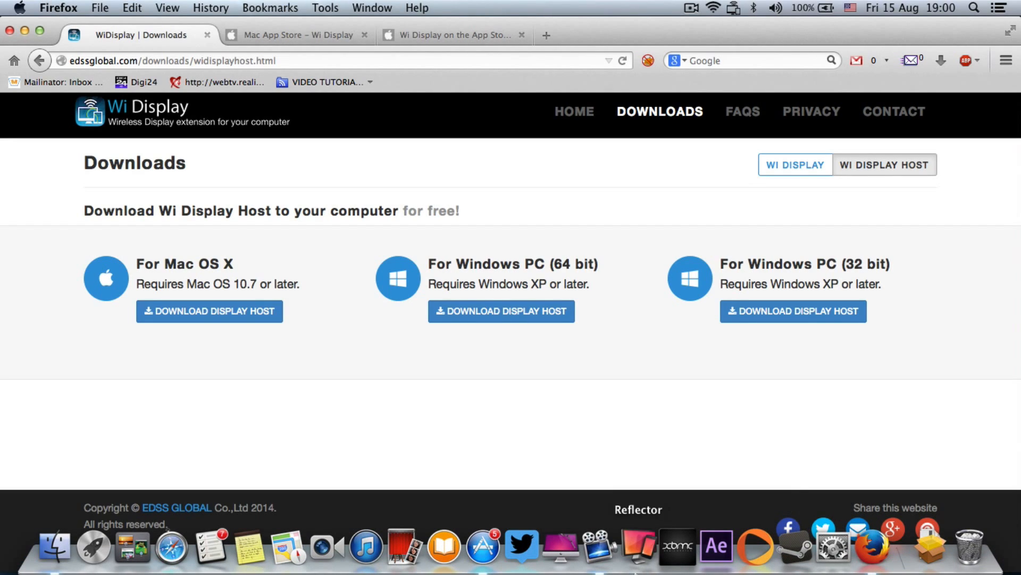
pyautogui.moveTo(640, 555)
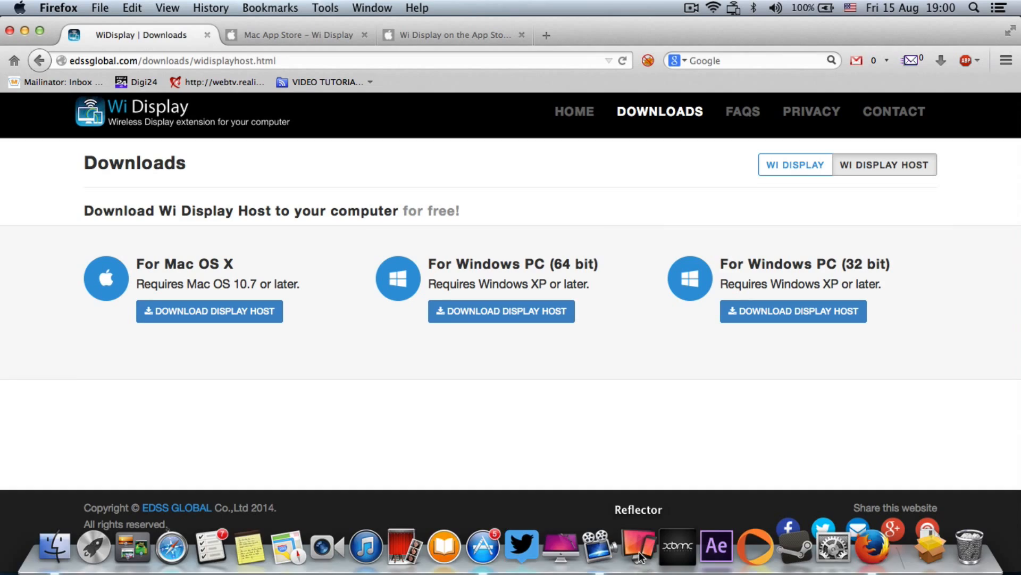
pyautogui.click(638, 542)
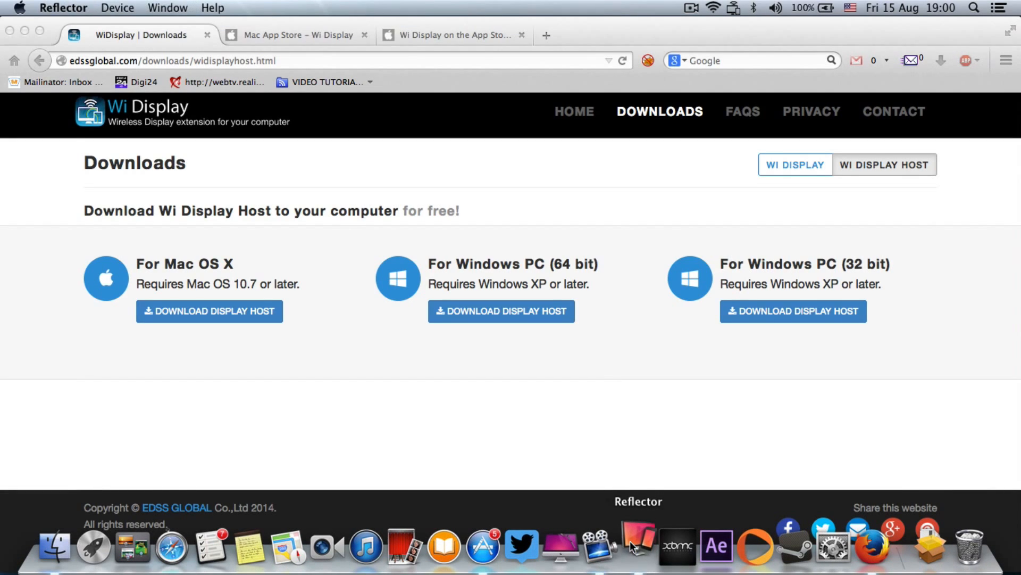
pyautogui.moveTo(684, 447)
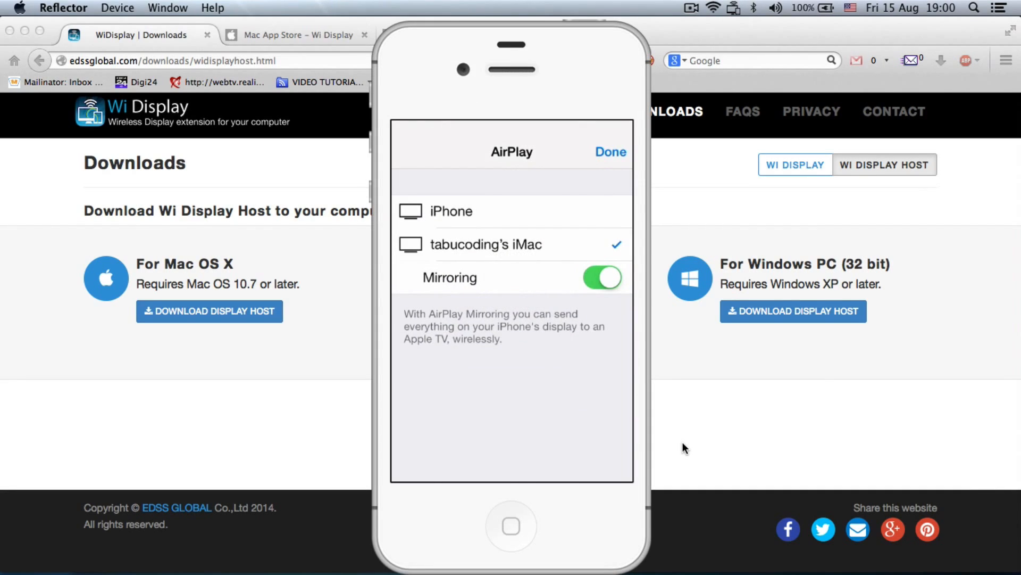
# Step: Tap Done on the AirPlay sheet, leaving the installed Wi Display App Store page visible
pyautogui.click(609, 151)
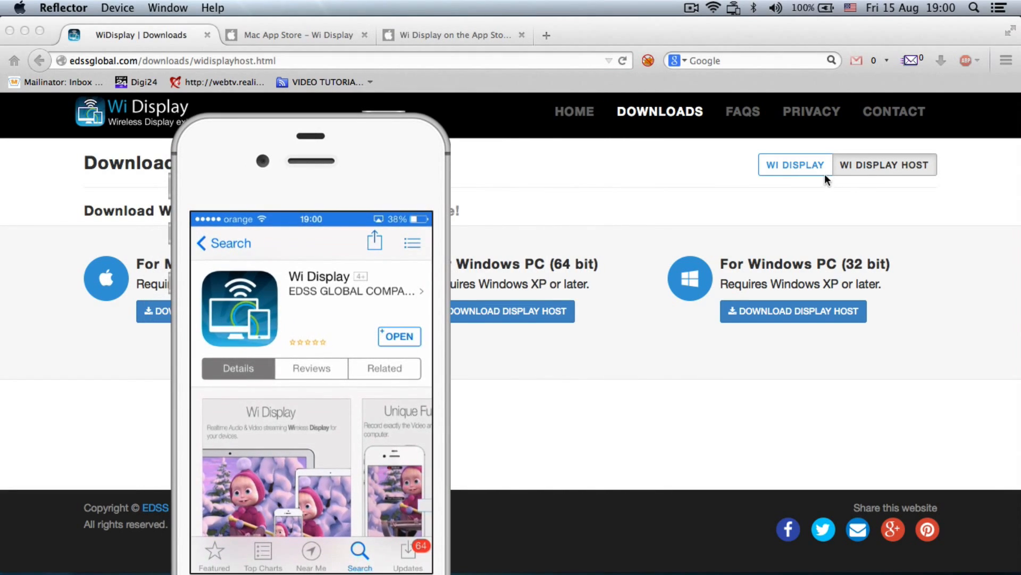
pyautogui.moveTo(458, 247)
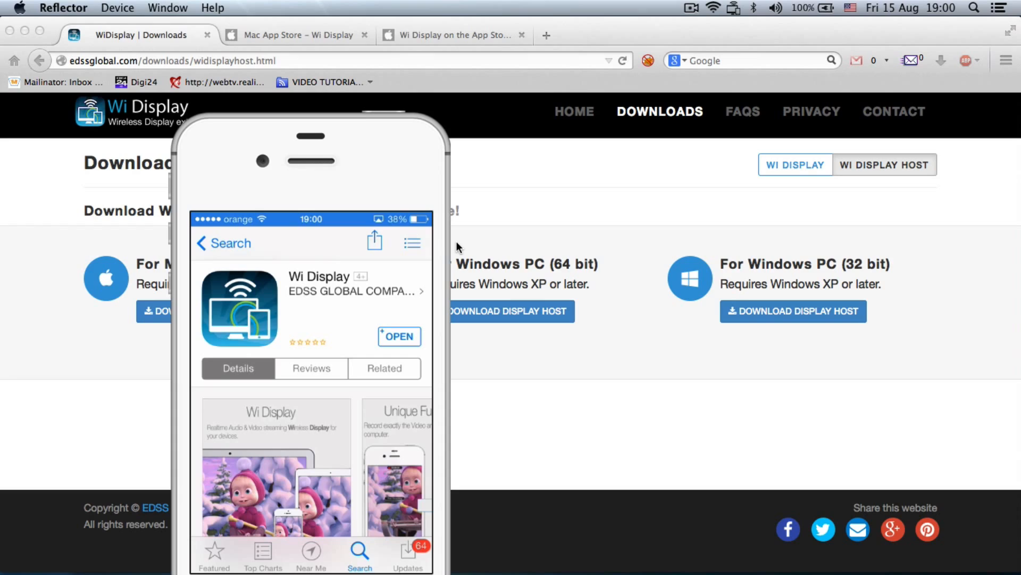
pyautogui.moveTo(404, 340)
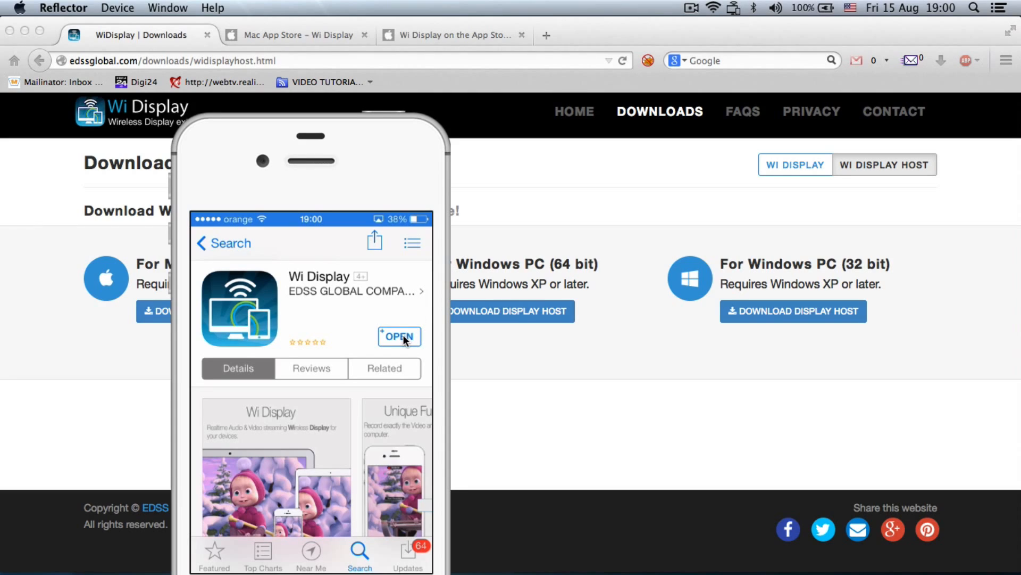
pyautogui.moveTo(389, 329)
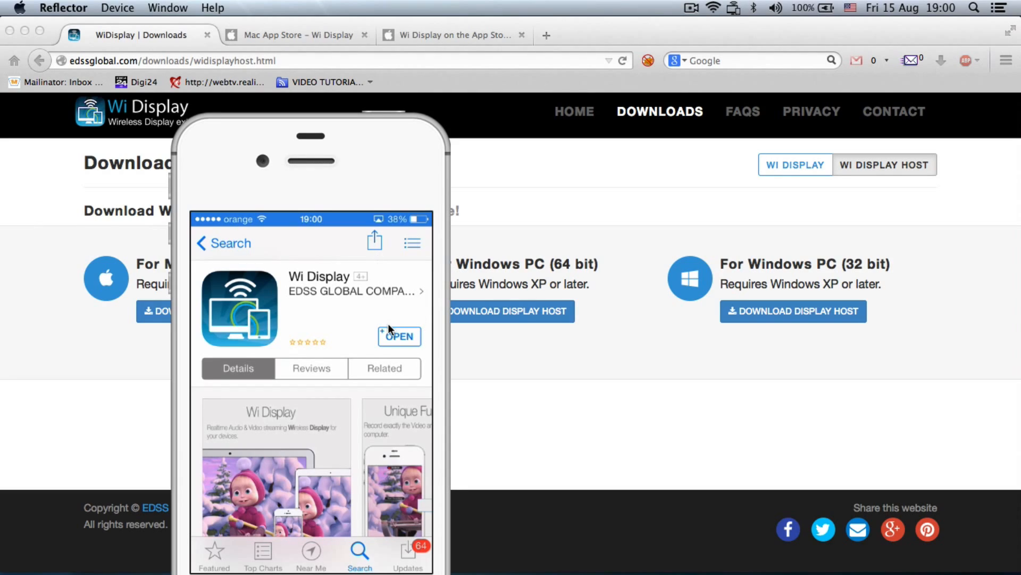
pyautogui.moveTo(390, 343)
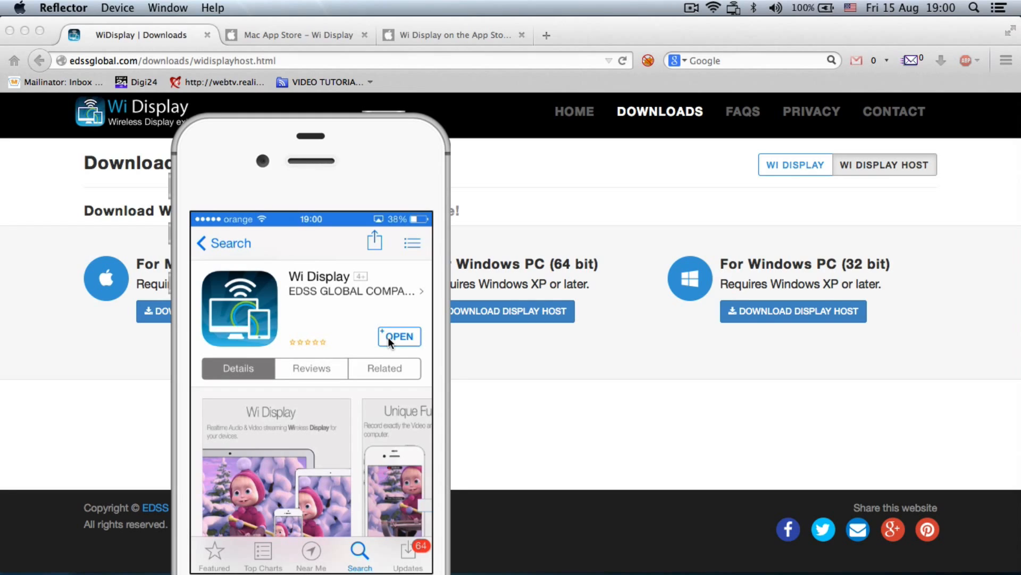
# Step: Tap OPEN to launch Wi Display, waiting for a connection at 192.168.1.103:30000
pyautogui.click(400, 336)
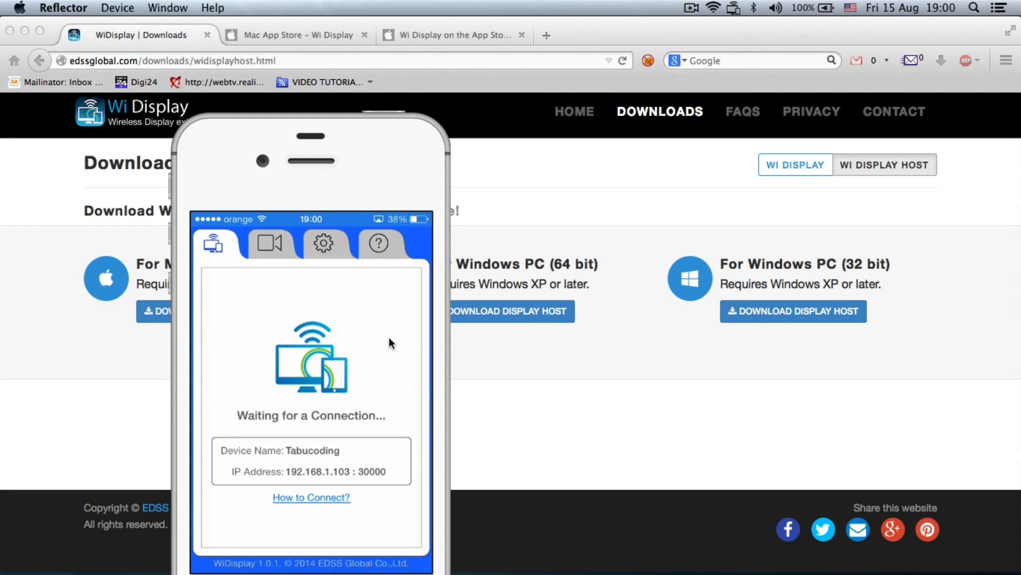
pyautogui.moveTo(362, 148)
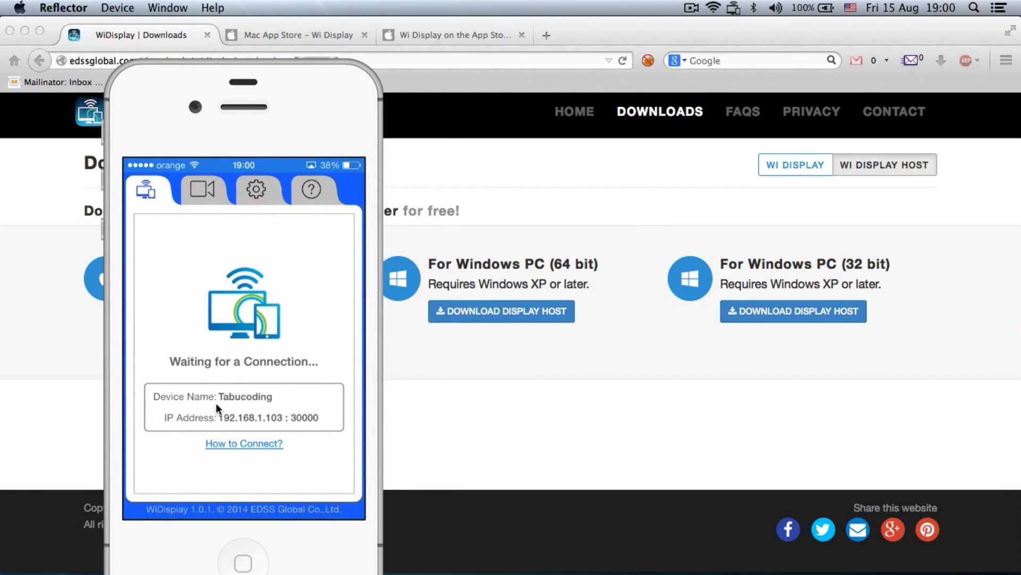
pyautogui.moveTo(302, 427)
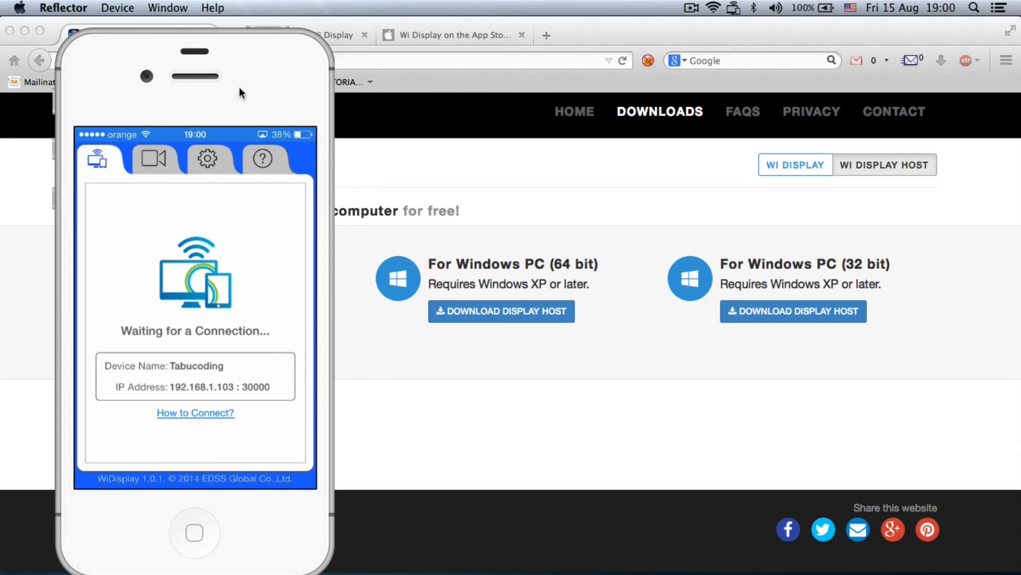
pyautogui.moveTo(740, 8)
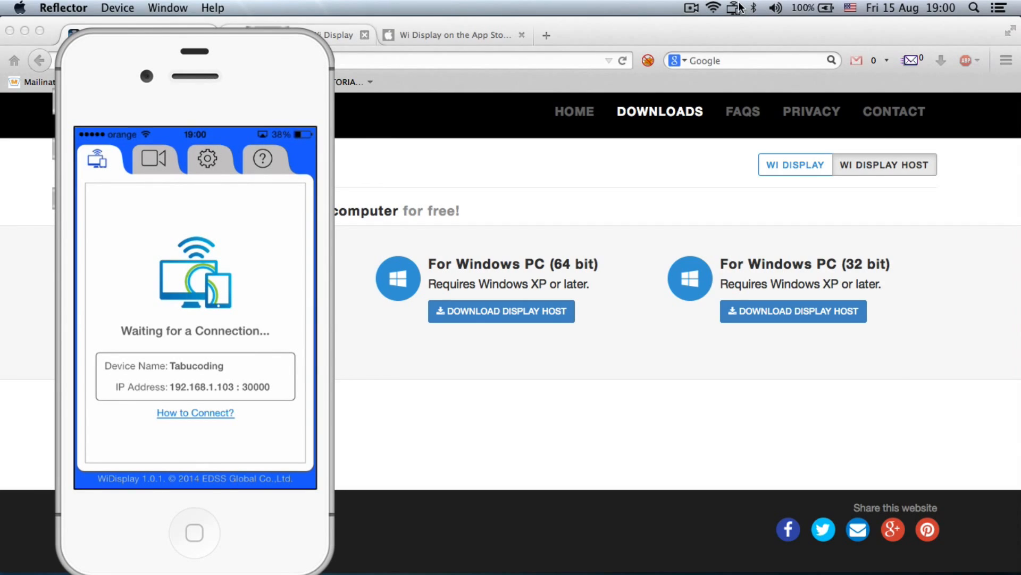
# Step: From the WiDisplay Host menu bar icon, connect to the listed Tabucoding iPhone
pyautogui.click(735, 8)
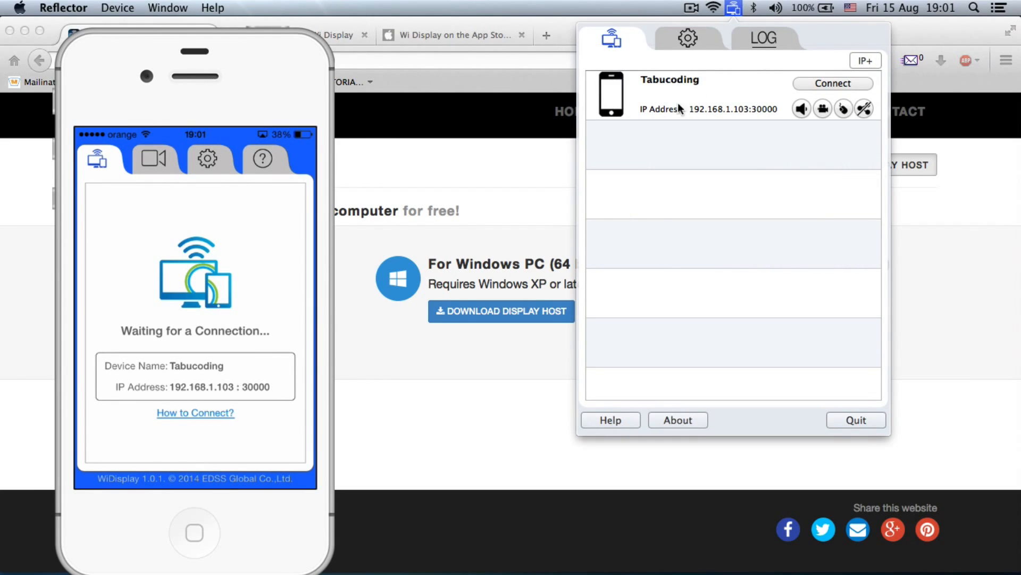
pyautogui.moveTo(668, 97)
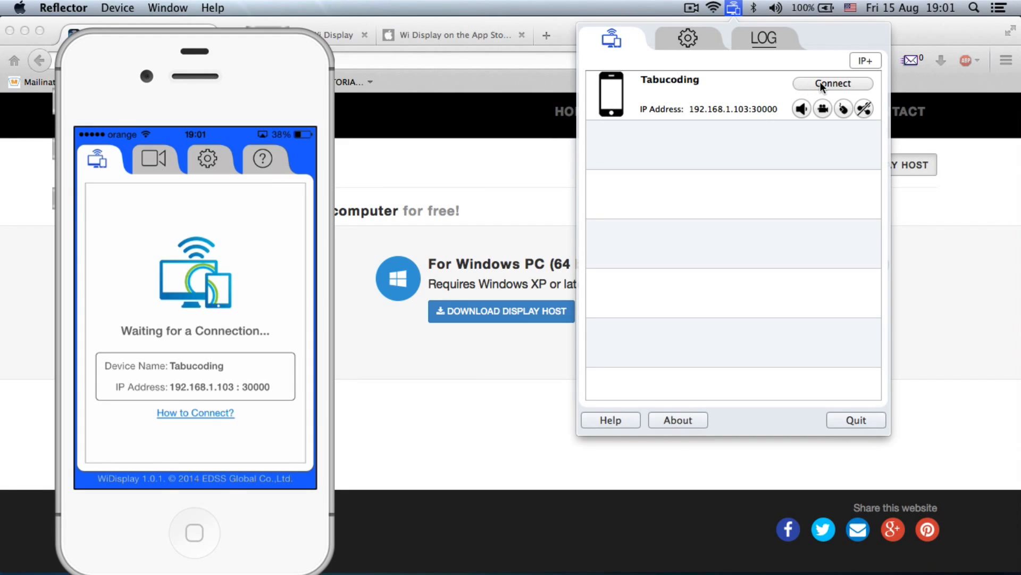
pyautogui.click(833, 84)
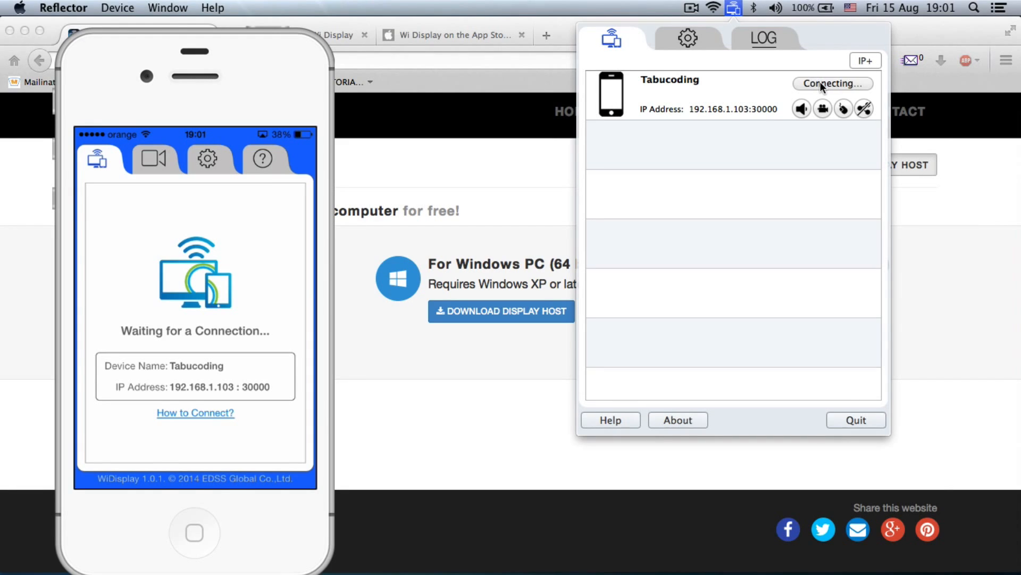
pyautogui.click(832, 83)
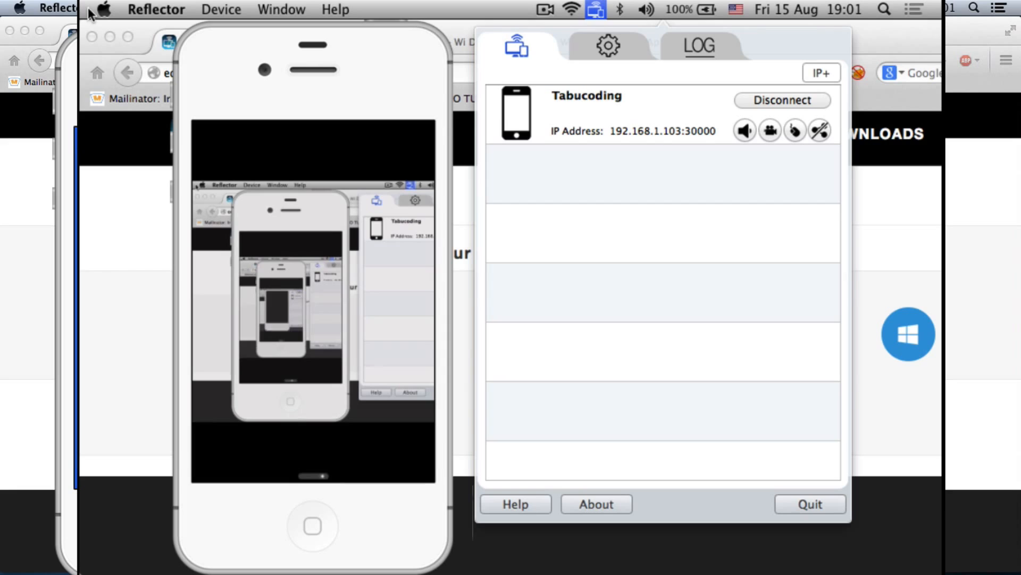
pyautogui.moveTo(383, 65)
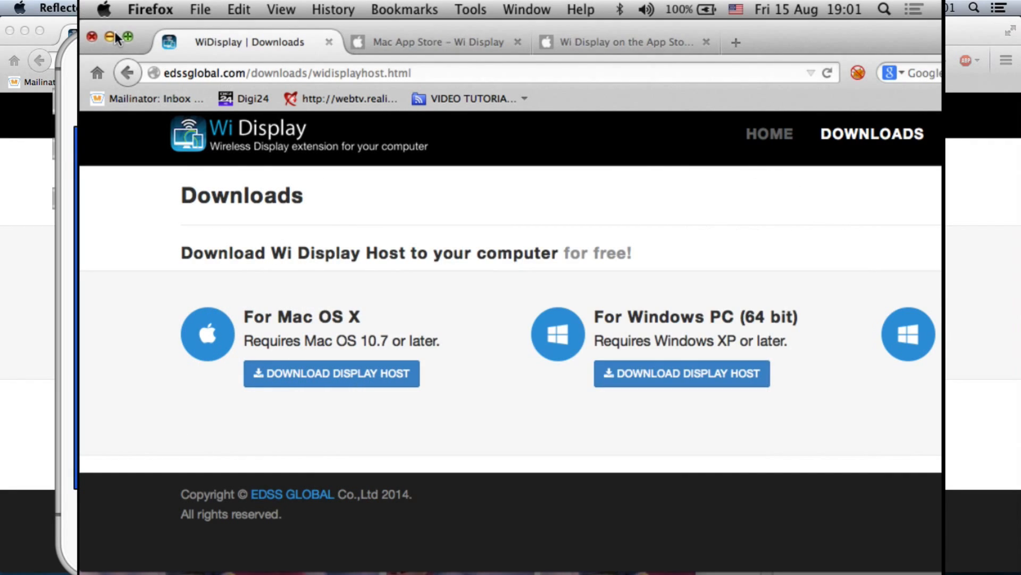
# Step: Minimize the Firefox window so the landscape phone shows the Mac desktop
pyautogui.click(436, 42)
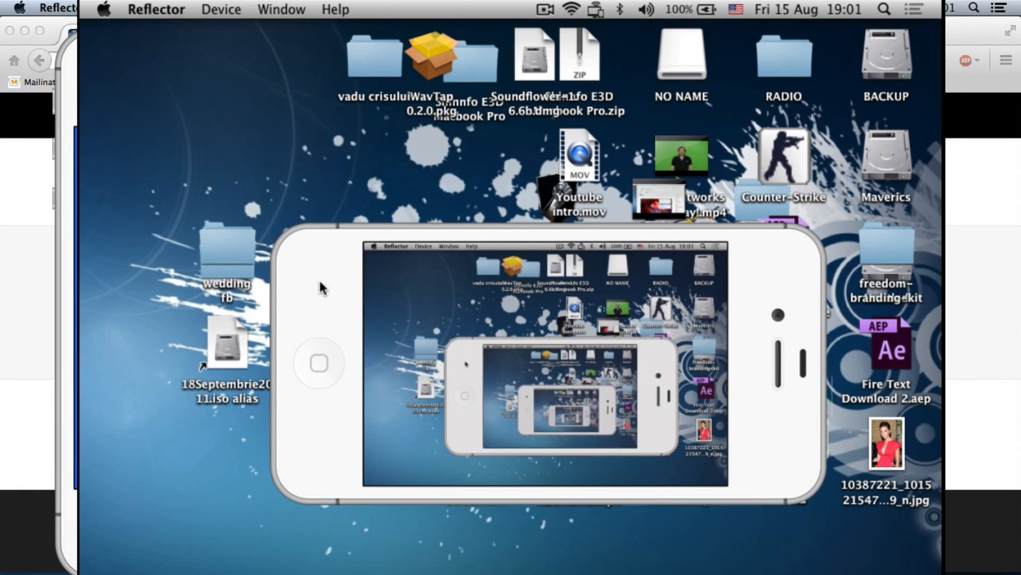
pyautogui.moveTo(276, 102)
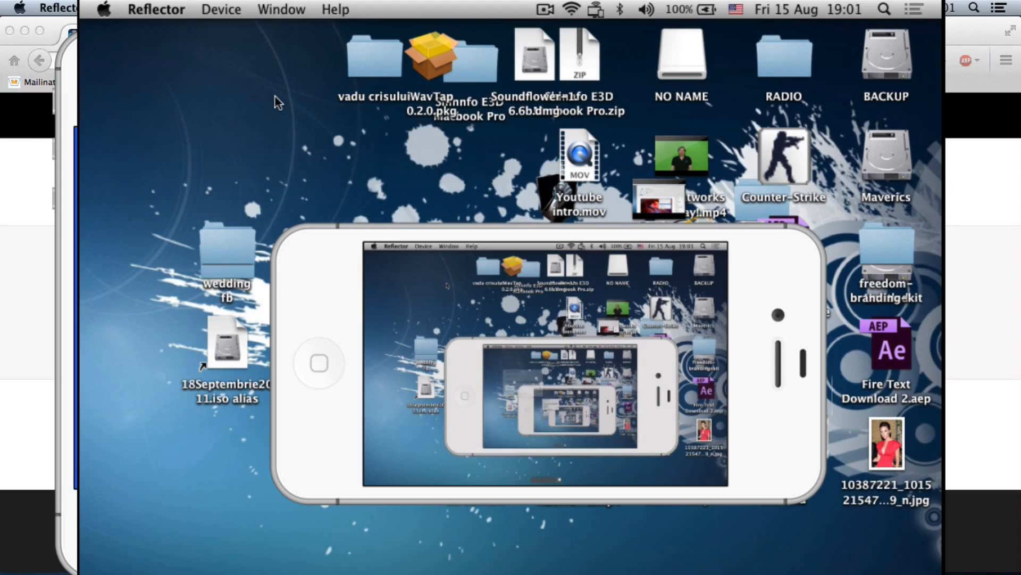
pyautogui.moveTo(236, 162)
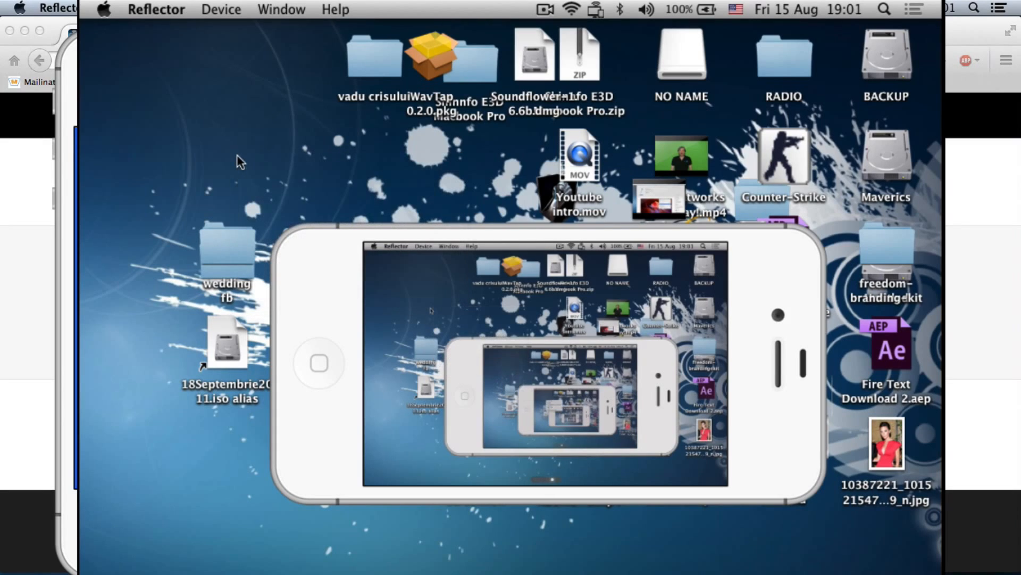
pyautogui.rightClick(252, 160)
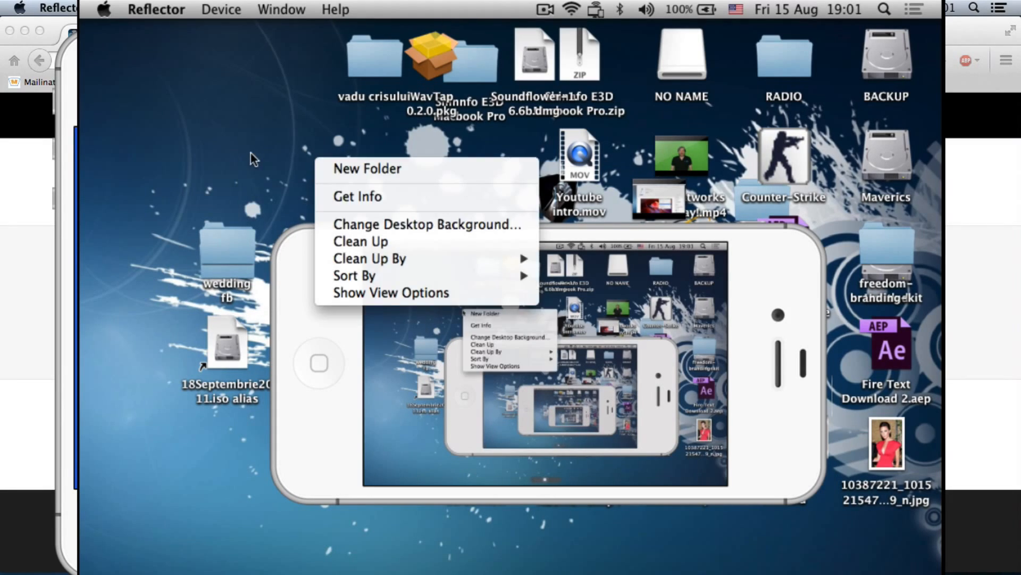
pyautogui.click(98, 435)
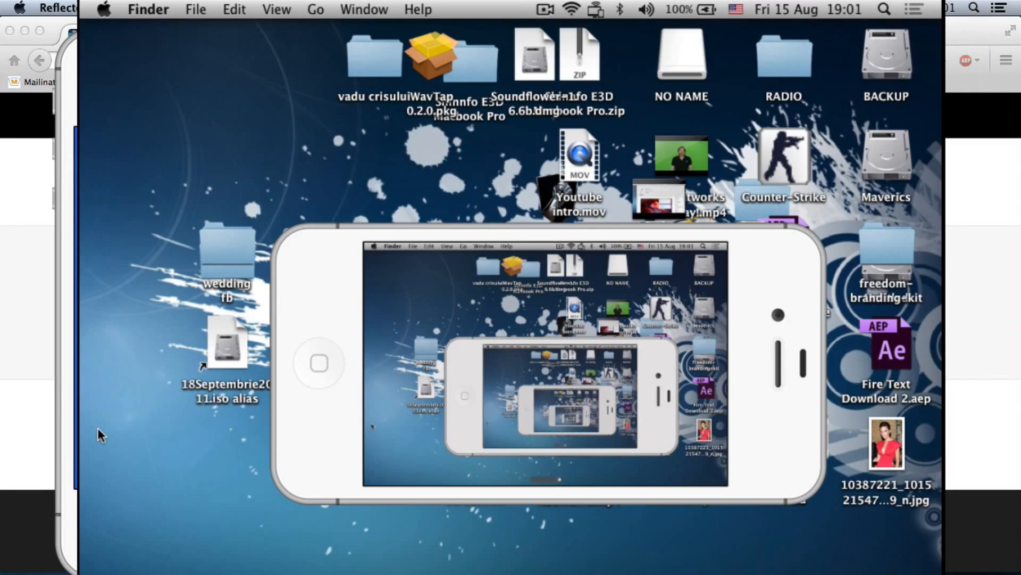
pyautogui.moveTo(537, 493)
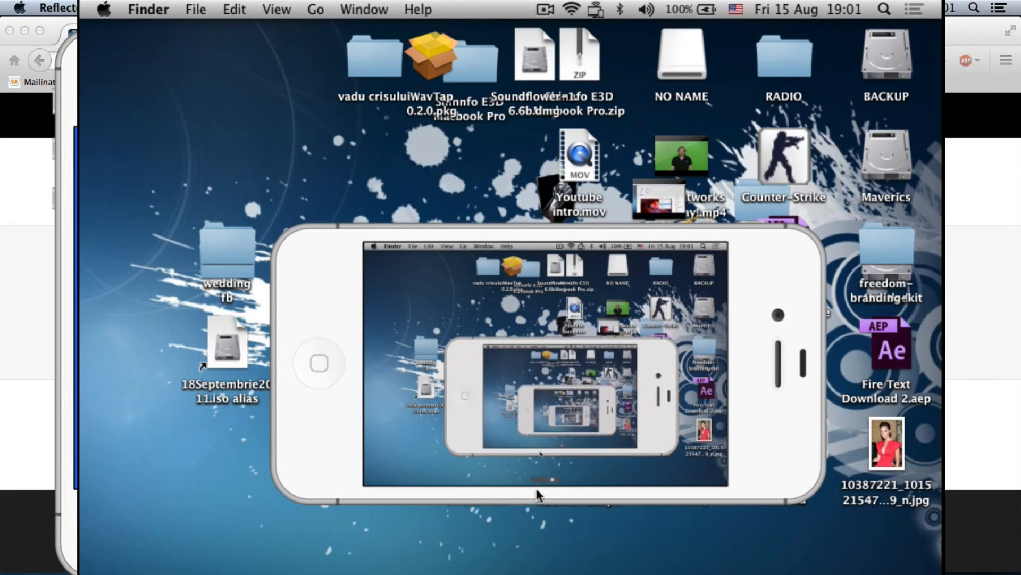
pyautogui.moveTo(564, 485)
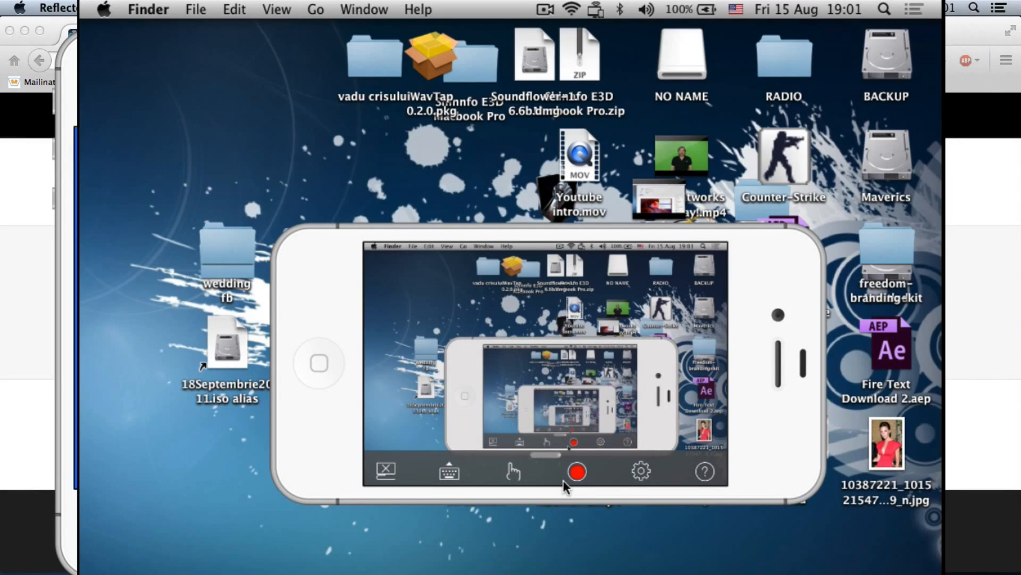
# Step: Toggle the hand touch button, hide and reshow the toolbar, then tap the gear
pyautogui.click(513, 472)
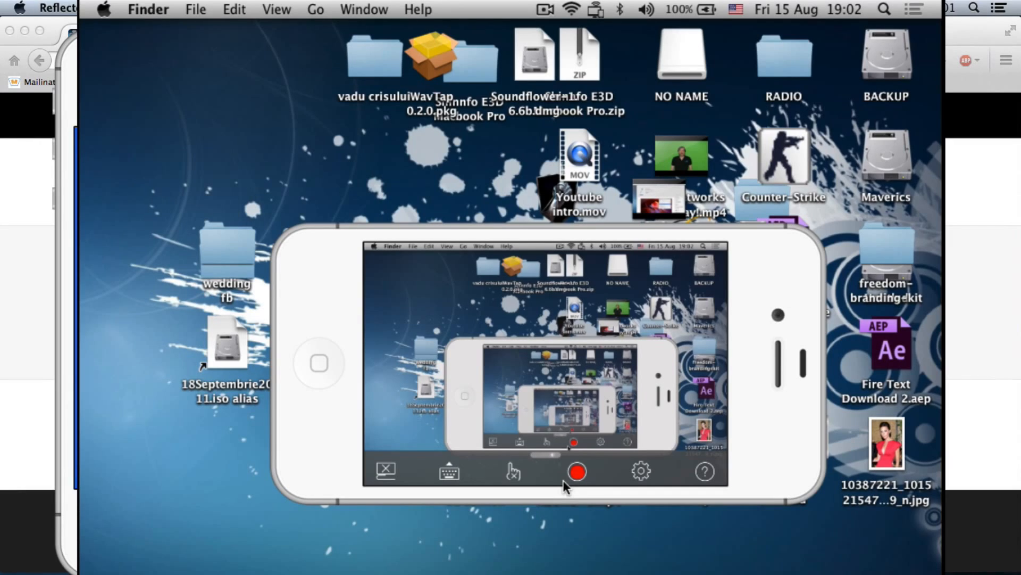
pyautogui.click(576, 471)
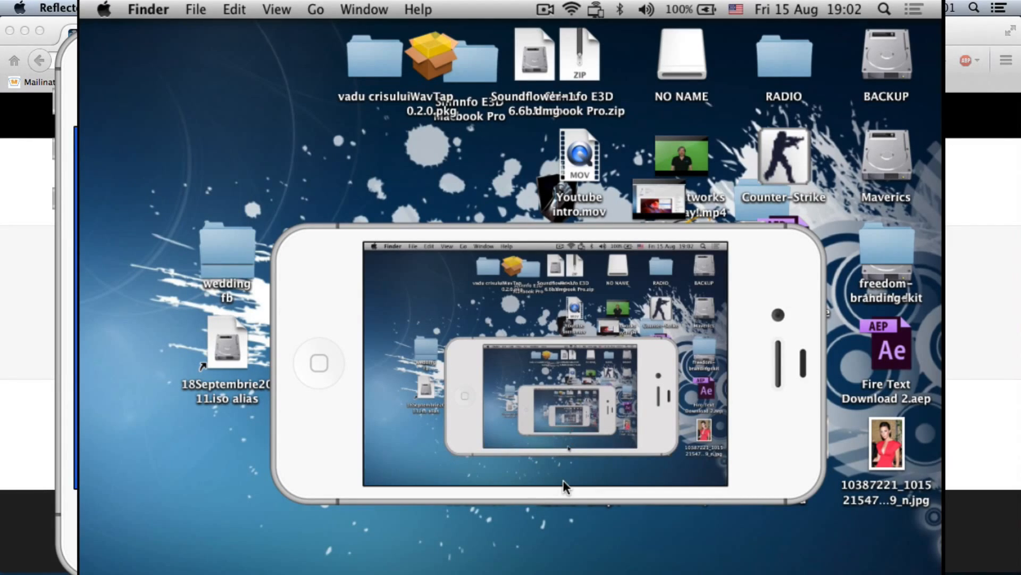
pyautogui.click(564, 485)
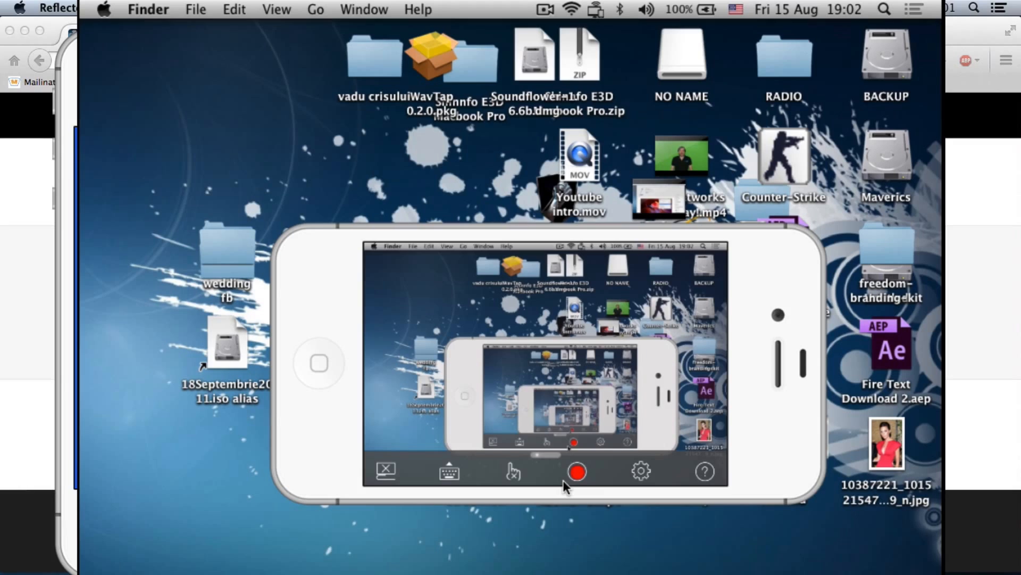
pyautogui.click(448, 472)
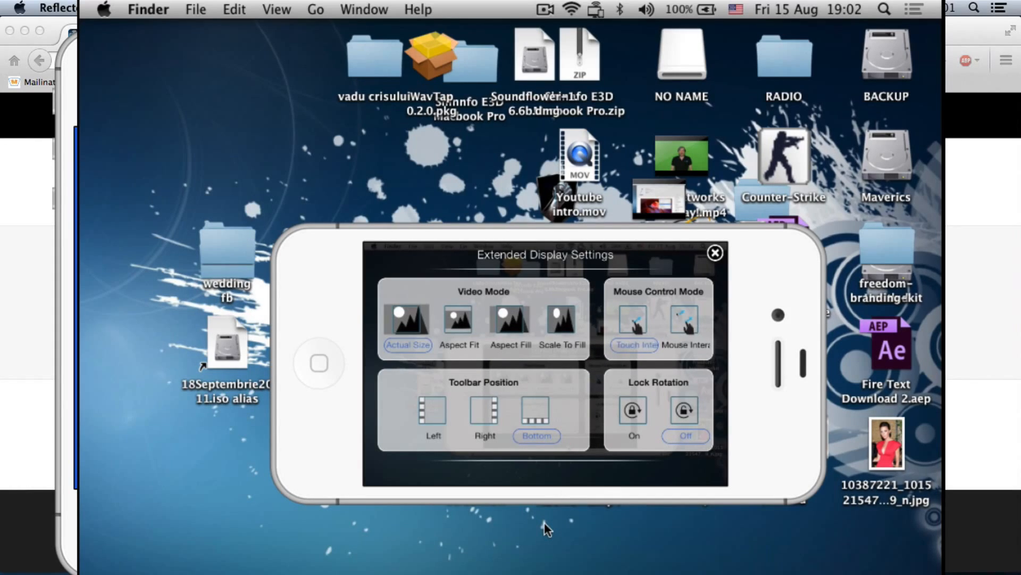
# Step: Review Video Mode and Mouse Control Mode, then close the panel with the X
pyautogui.click(633, 344)
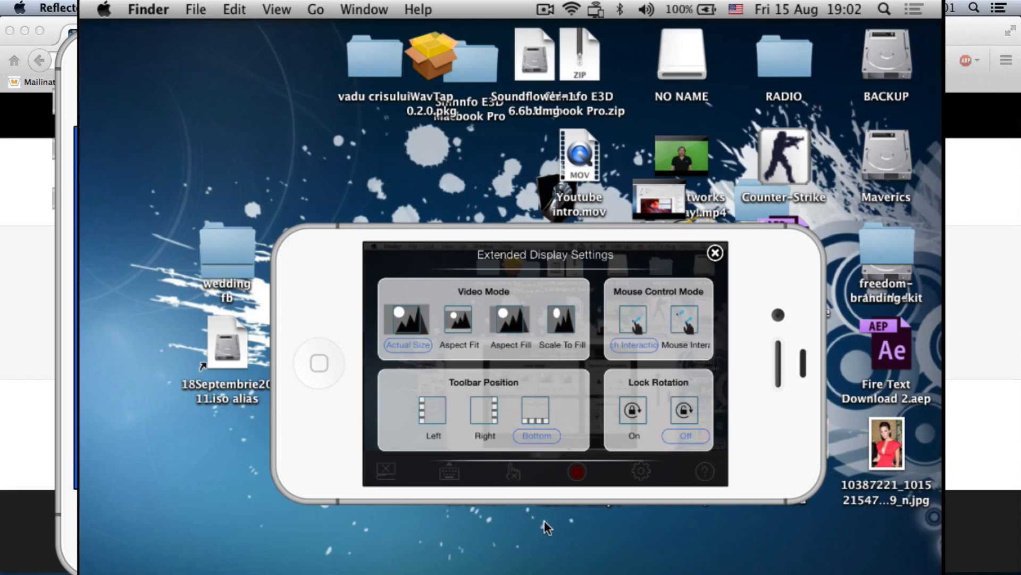
pyautogui.click(715, 253)
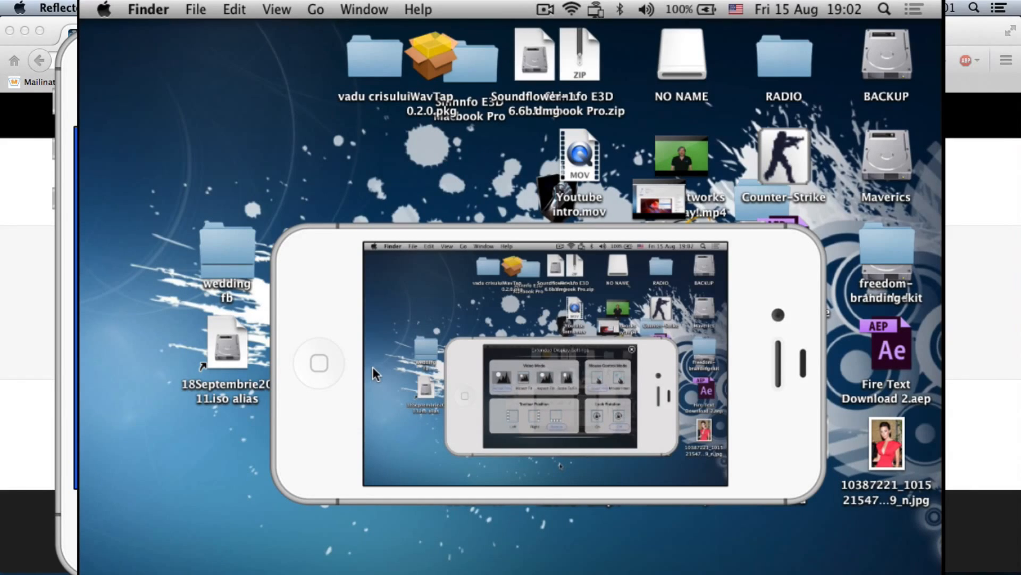
pyautogui.moveTo(375, 192)
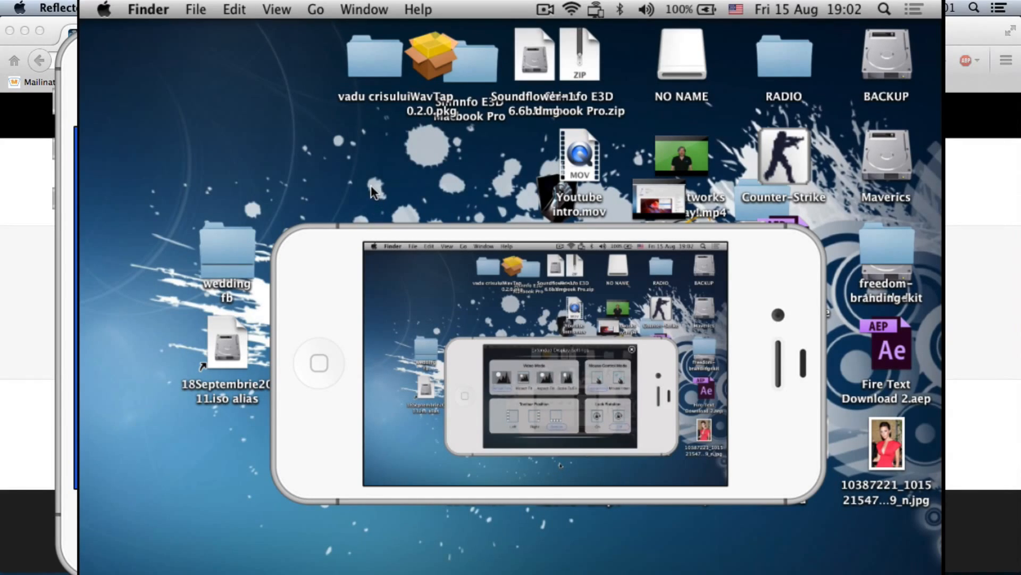
pyautogui.moveTo(561, 281)
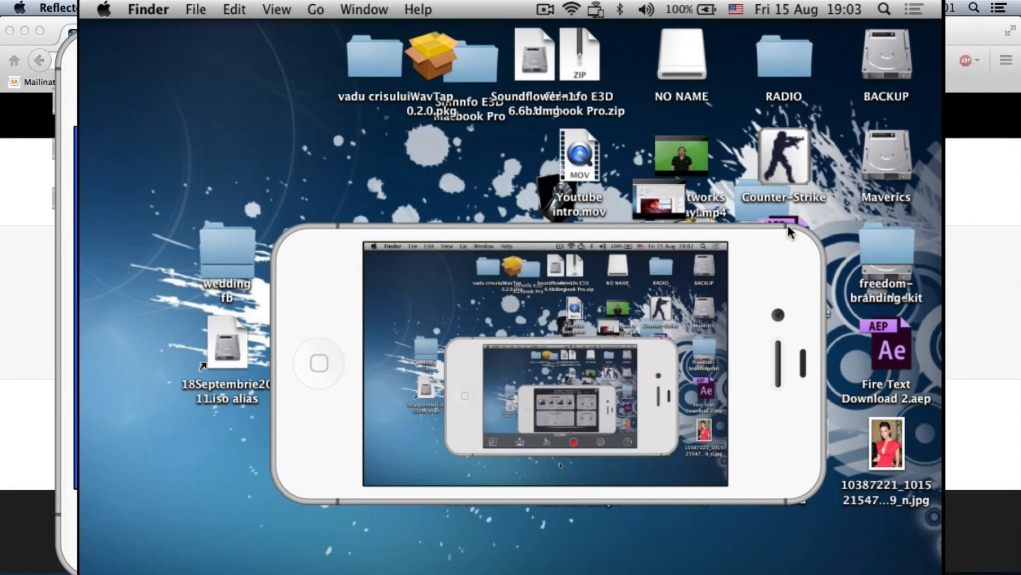
pyautogui.moveTo(372, 135)
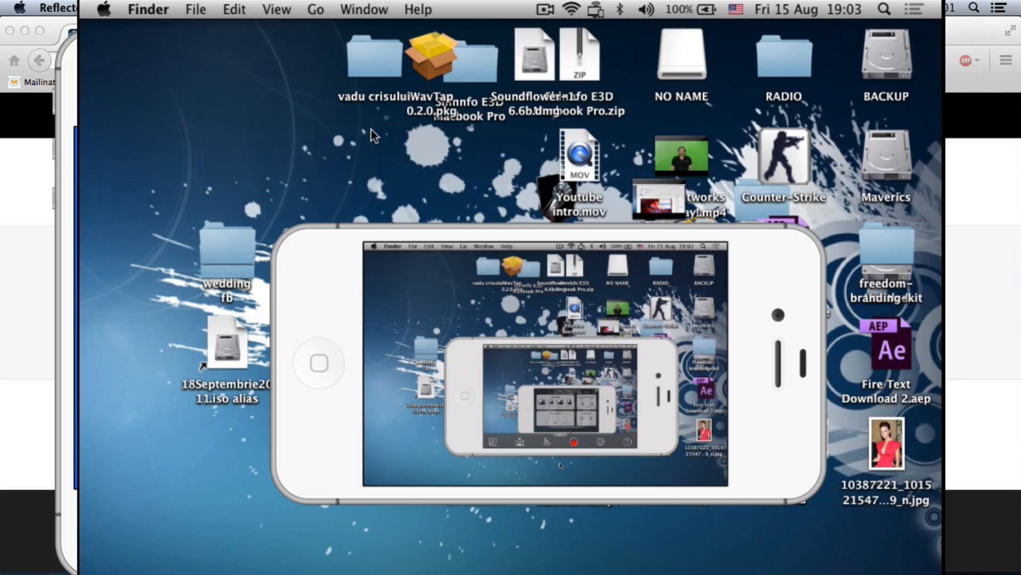